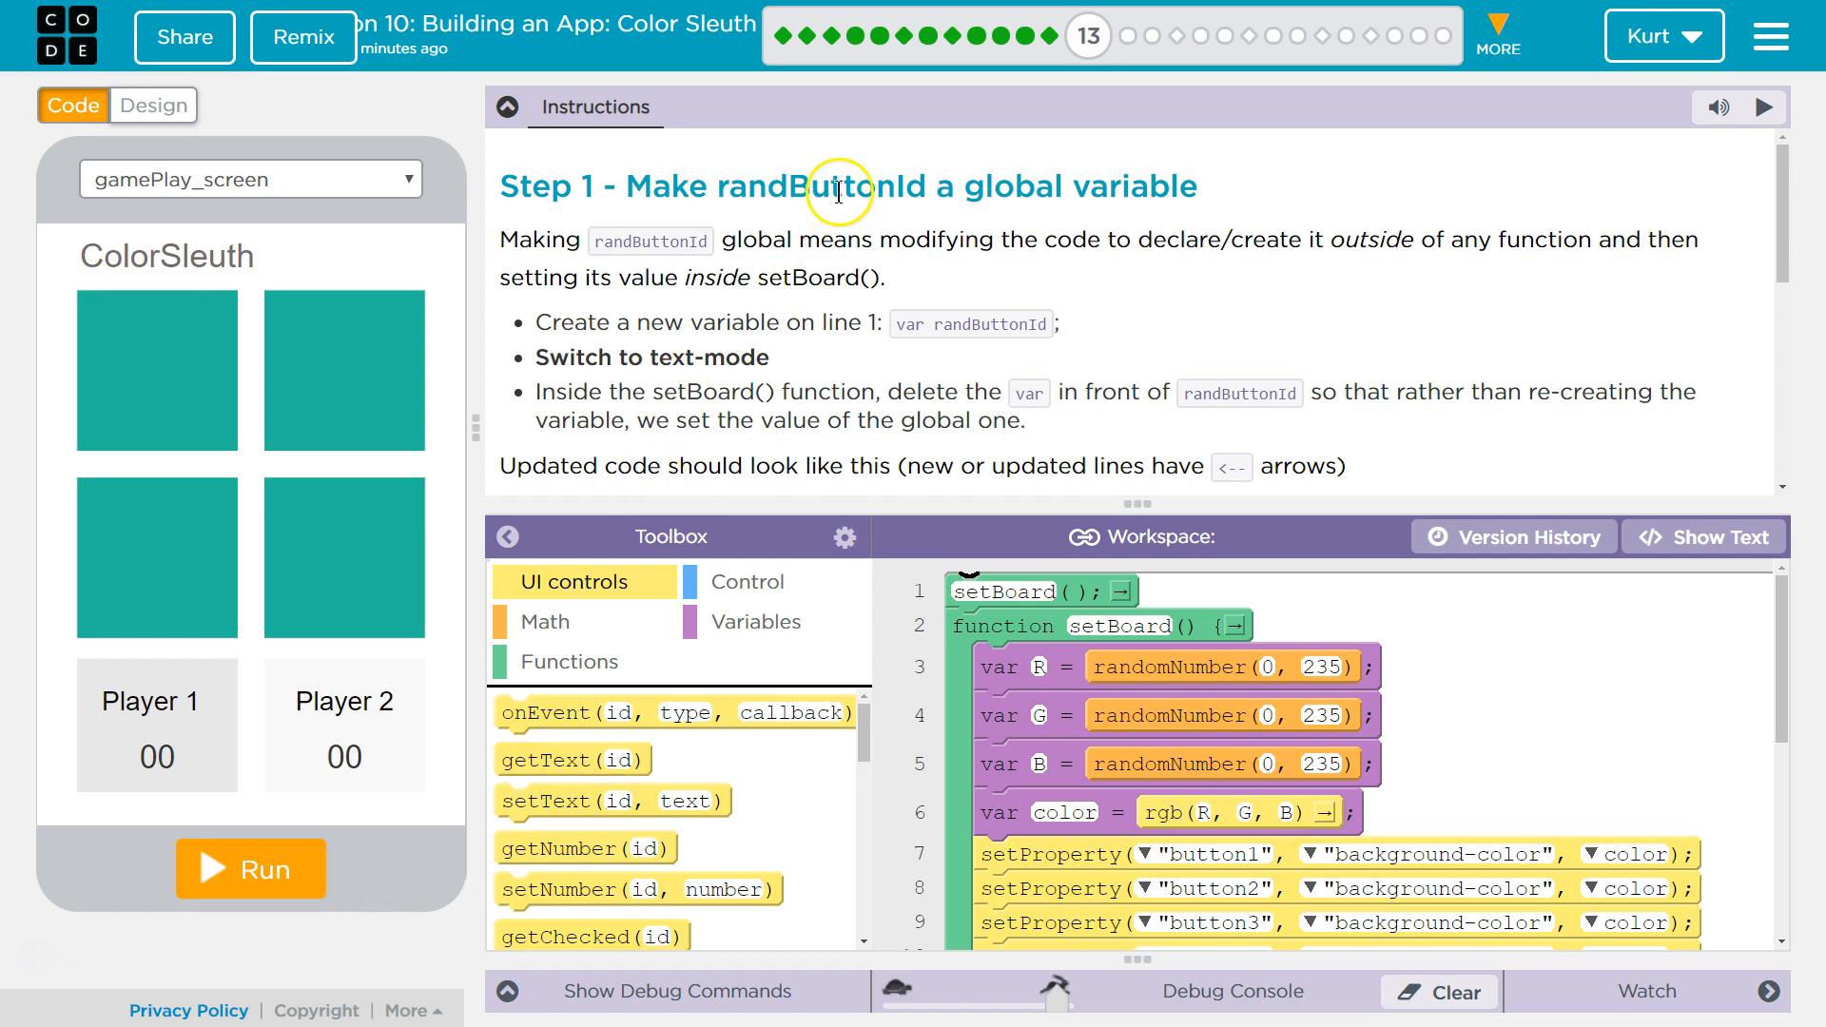
mouse_move(1081, 192)
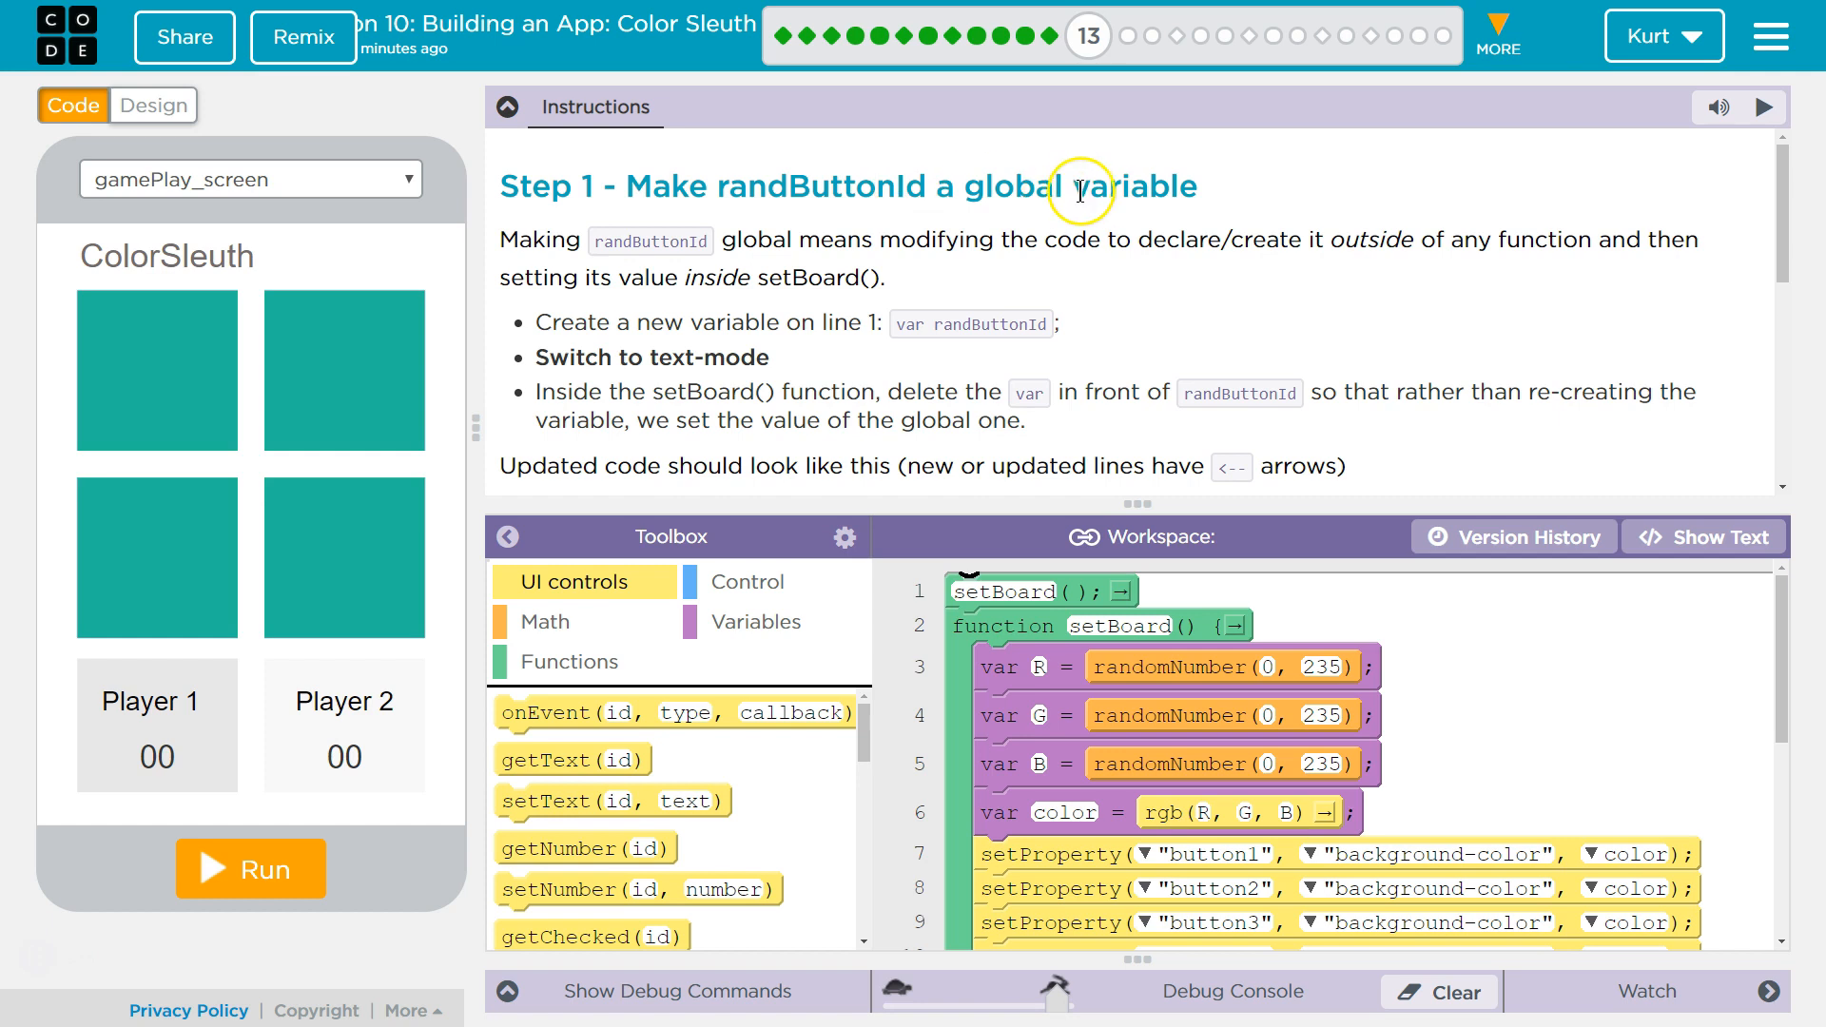
mouse_move(1079, 192)
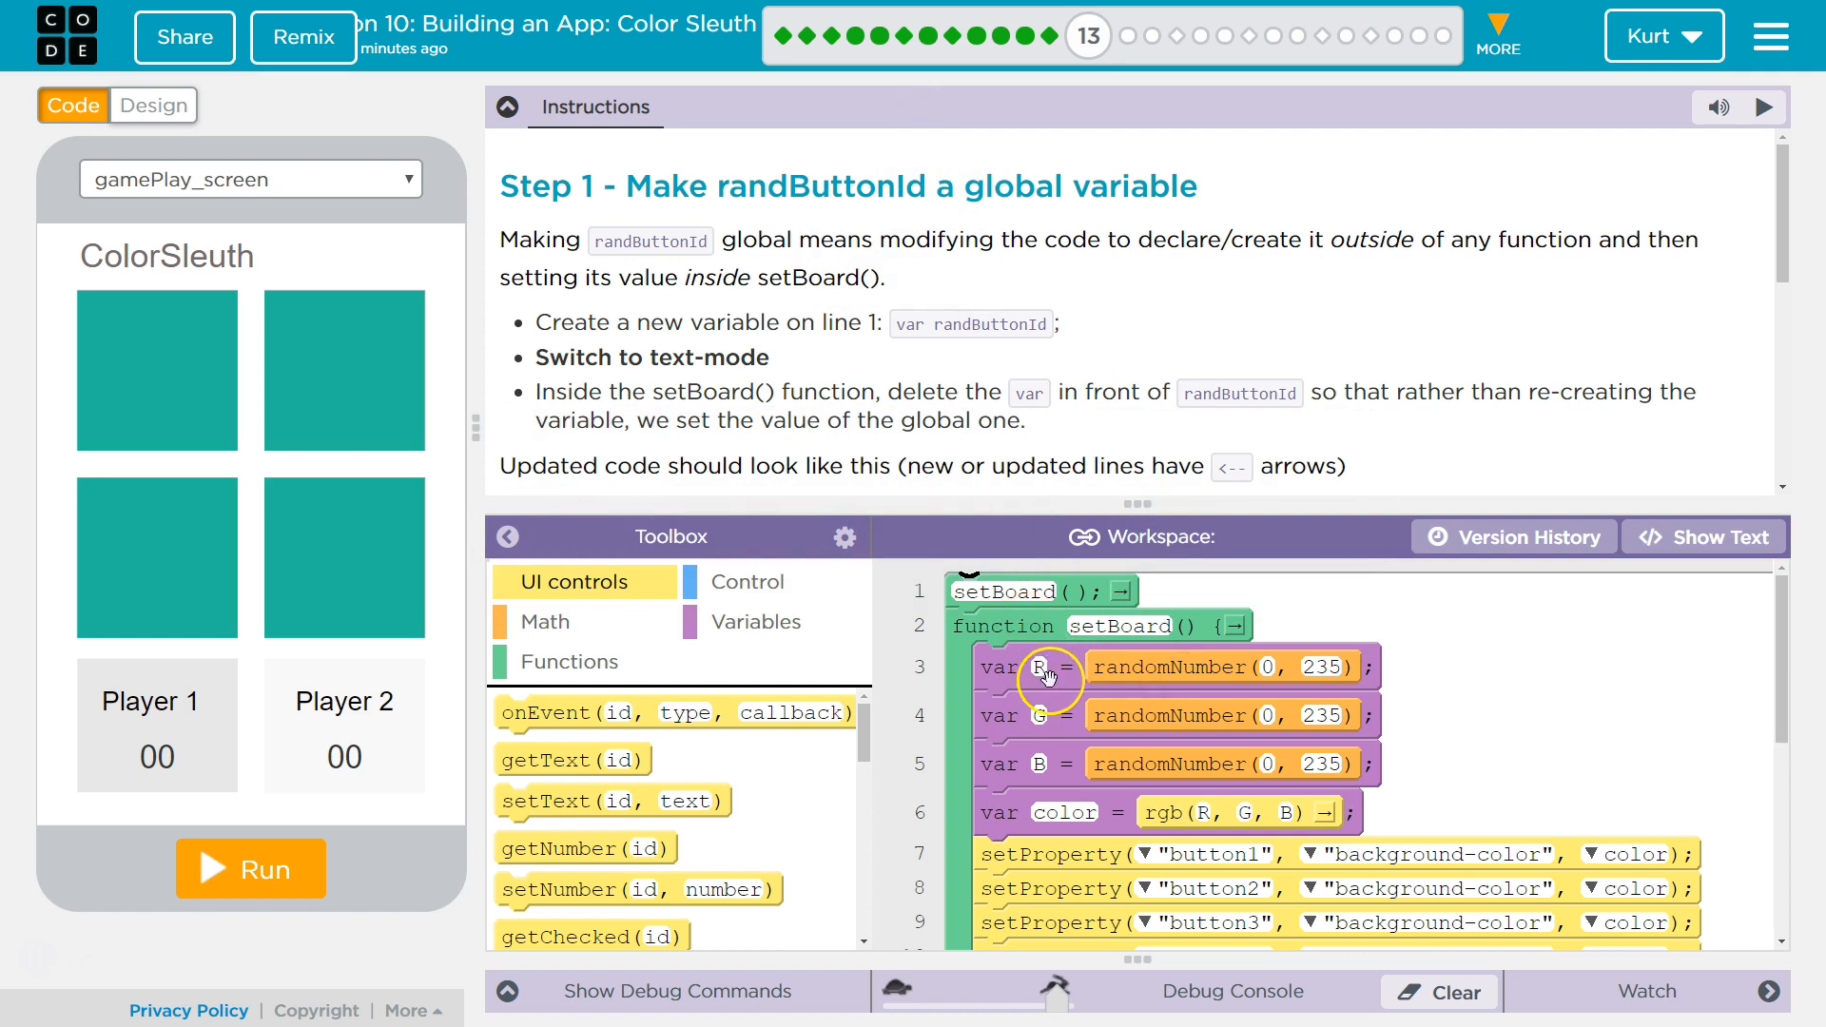
- Scroll through the workspace to place var randButtonId at the top as line 1
scroll(down, 3)
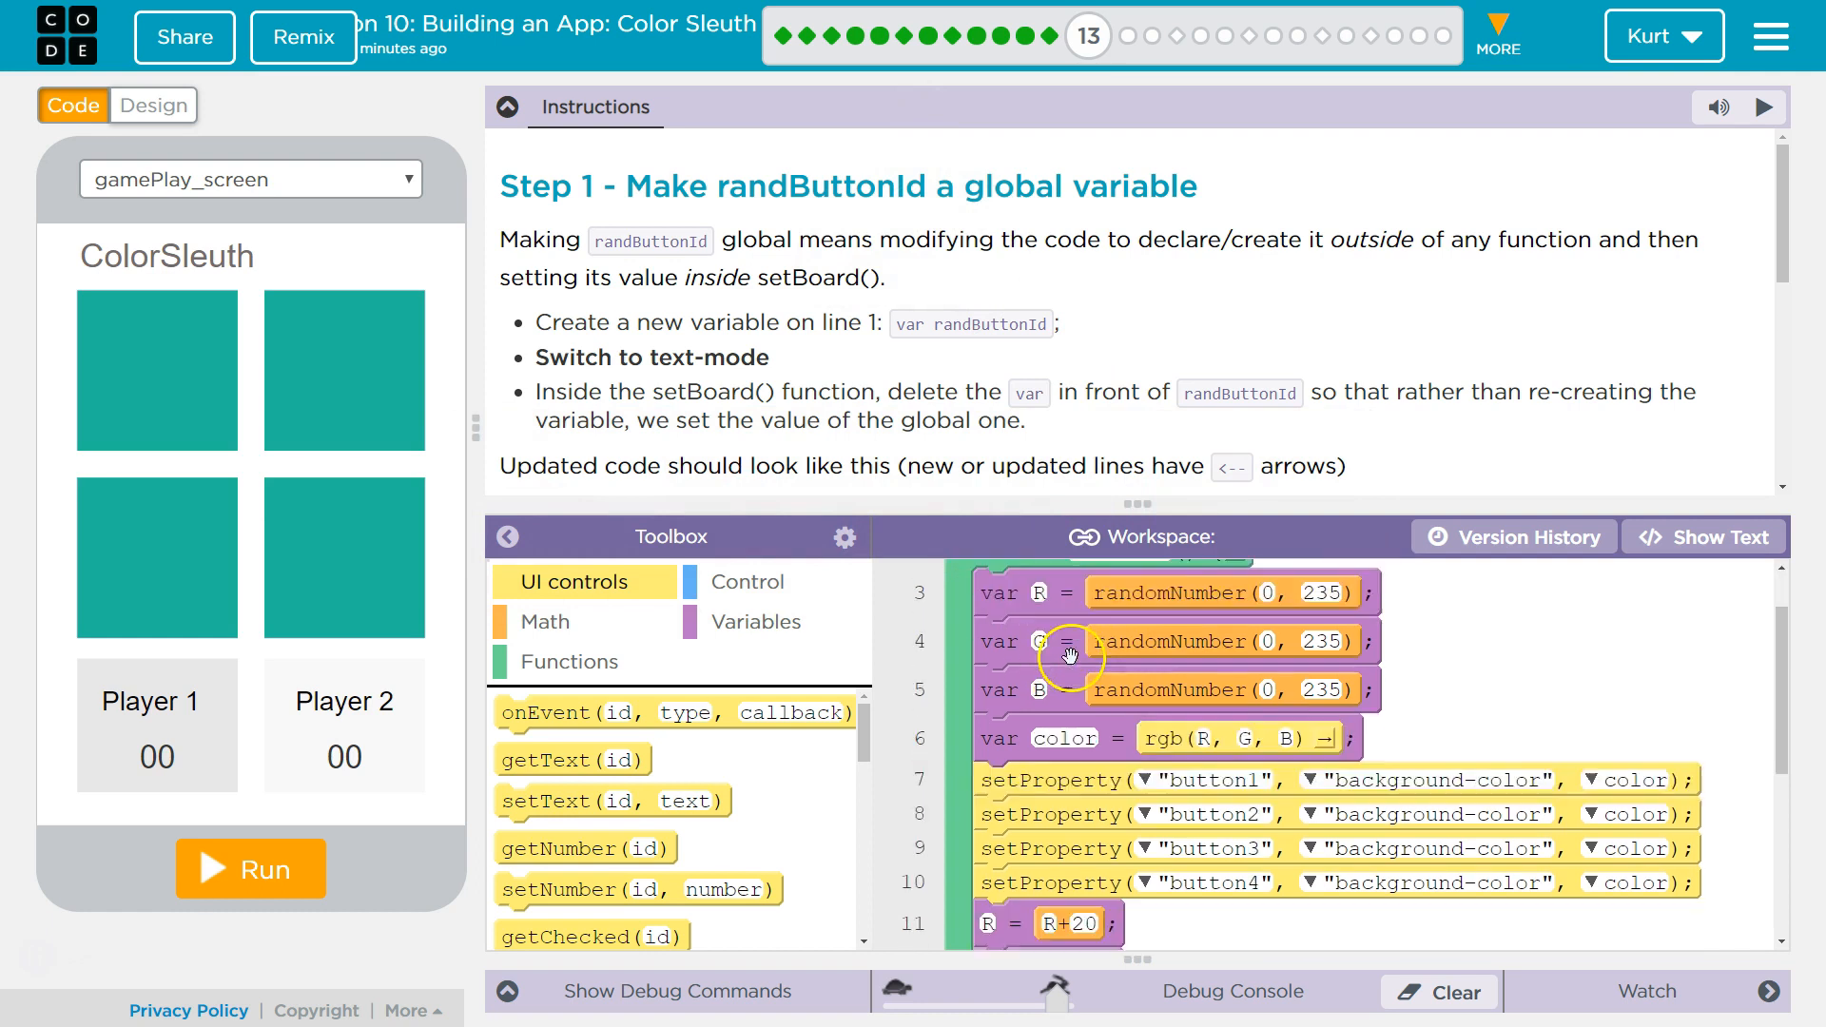
scroll(down, 3)
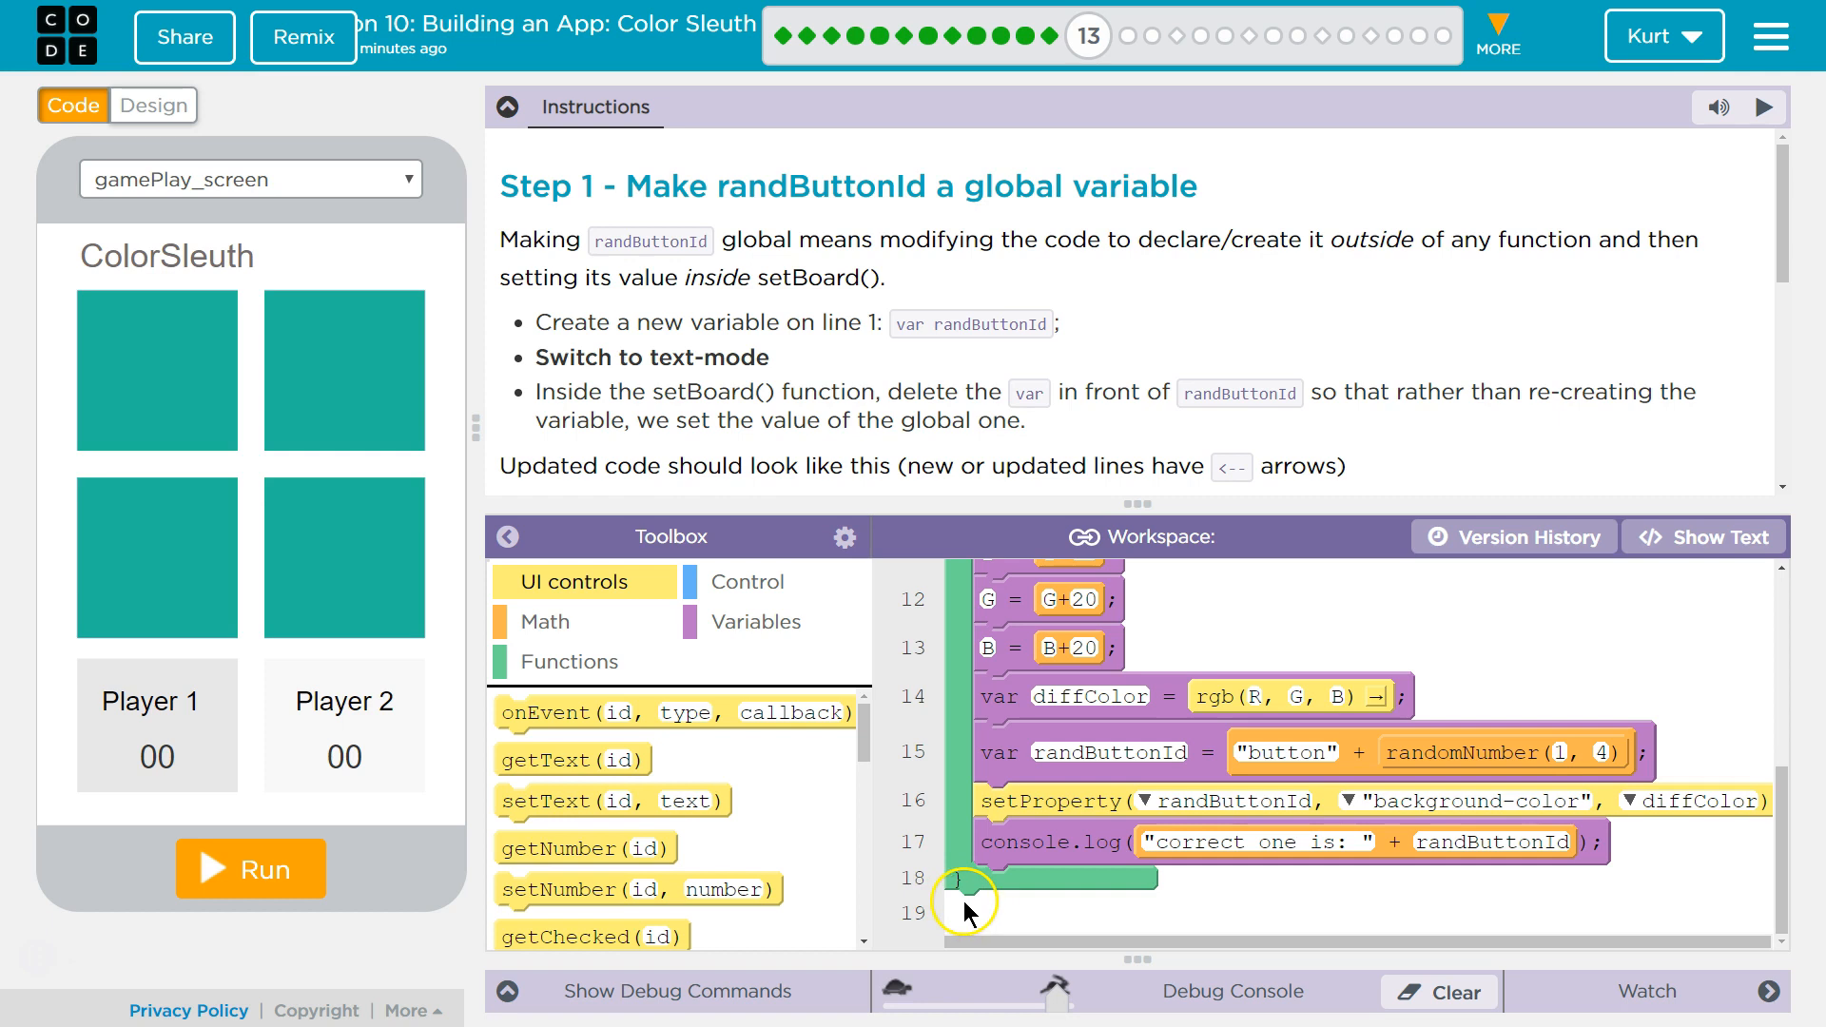
scroll(up, 3)
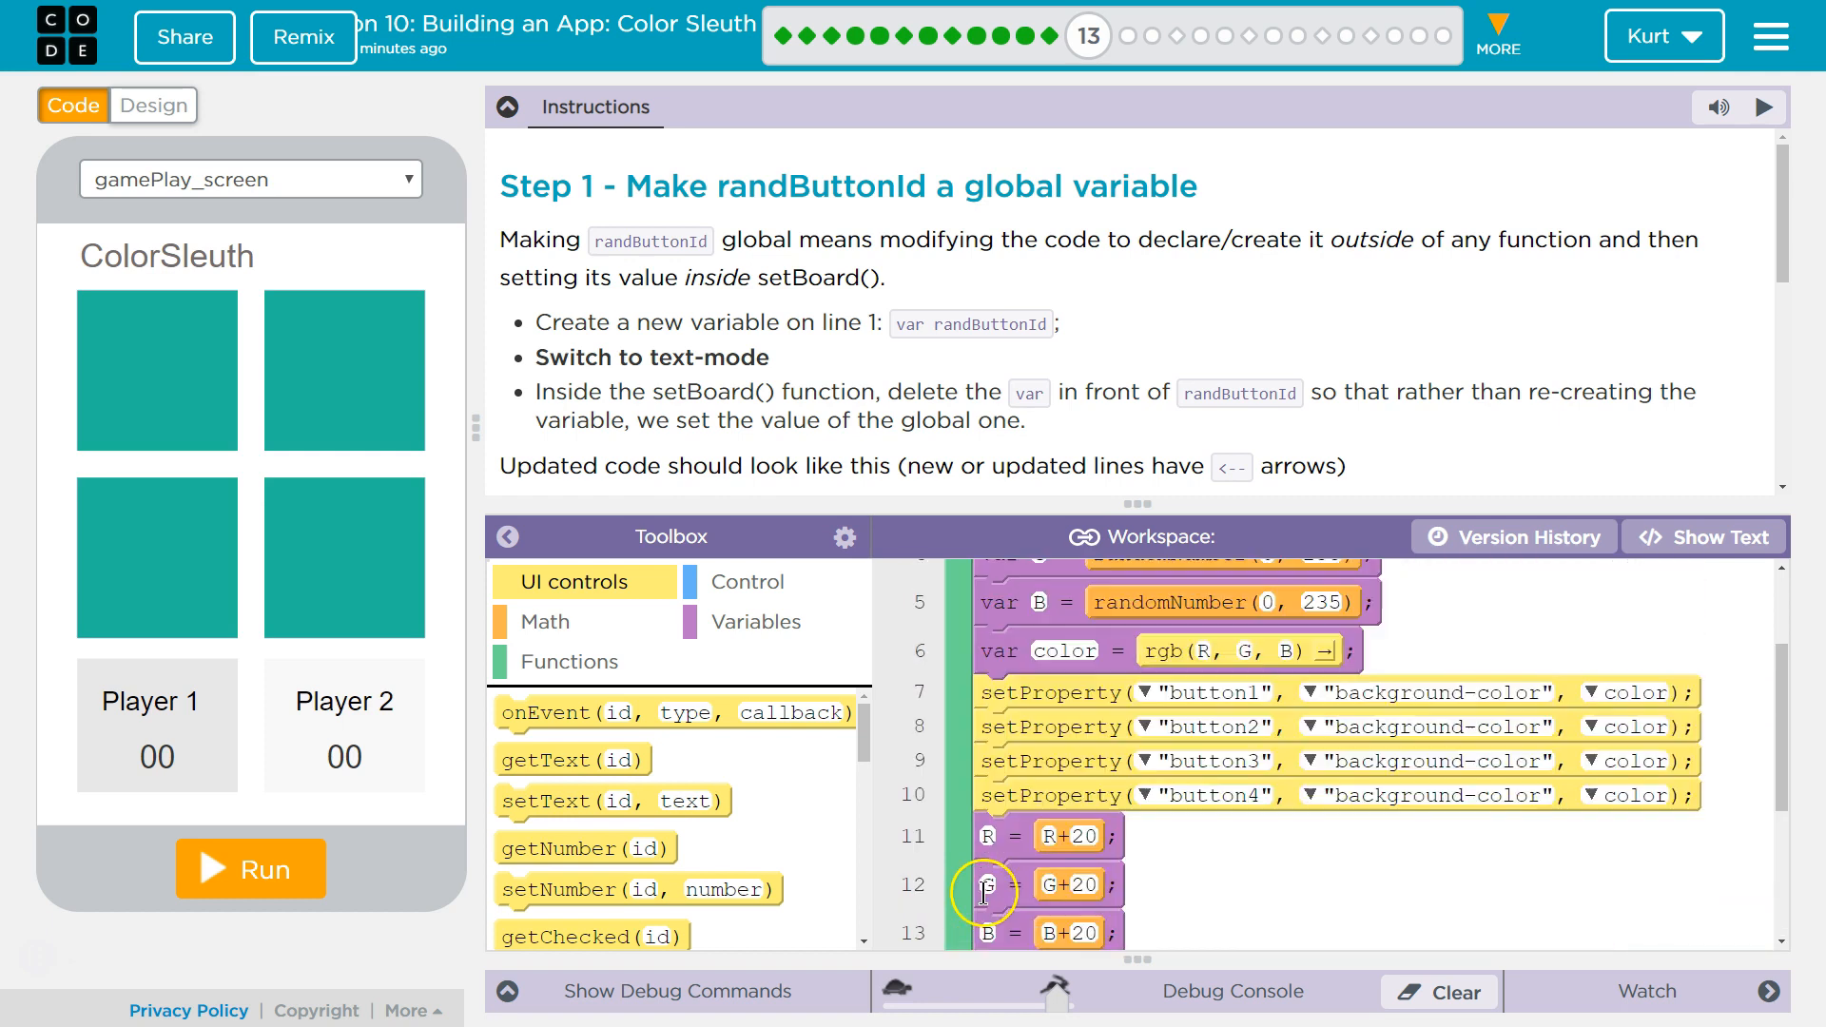
scroll(up, 3)
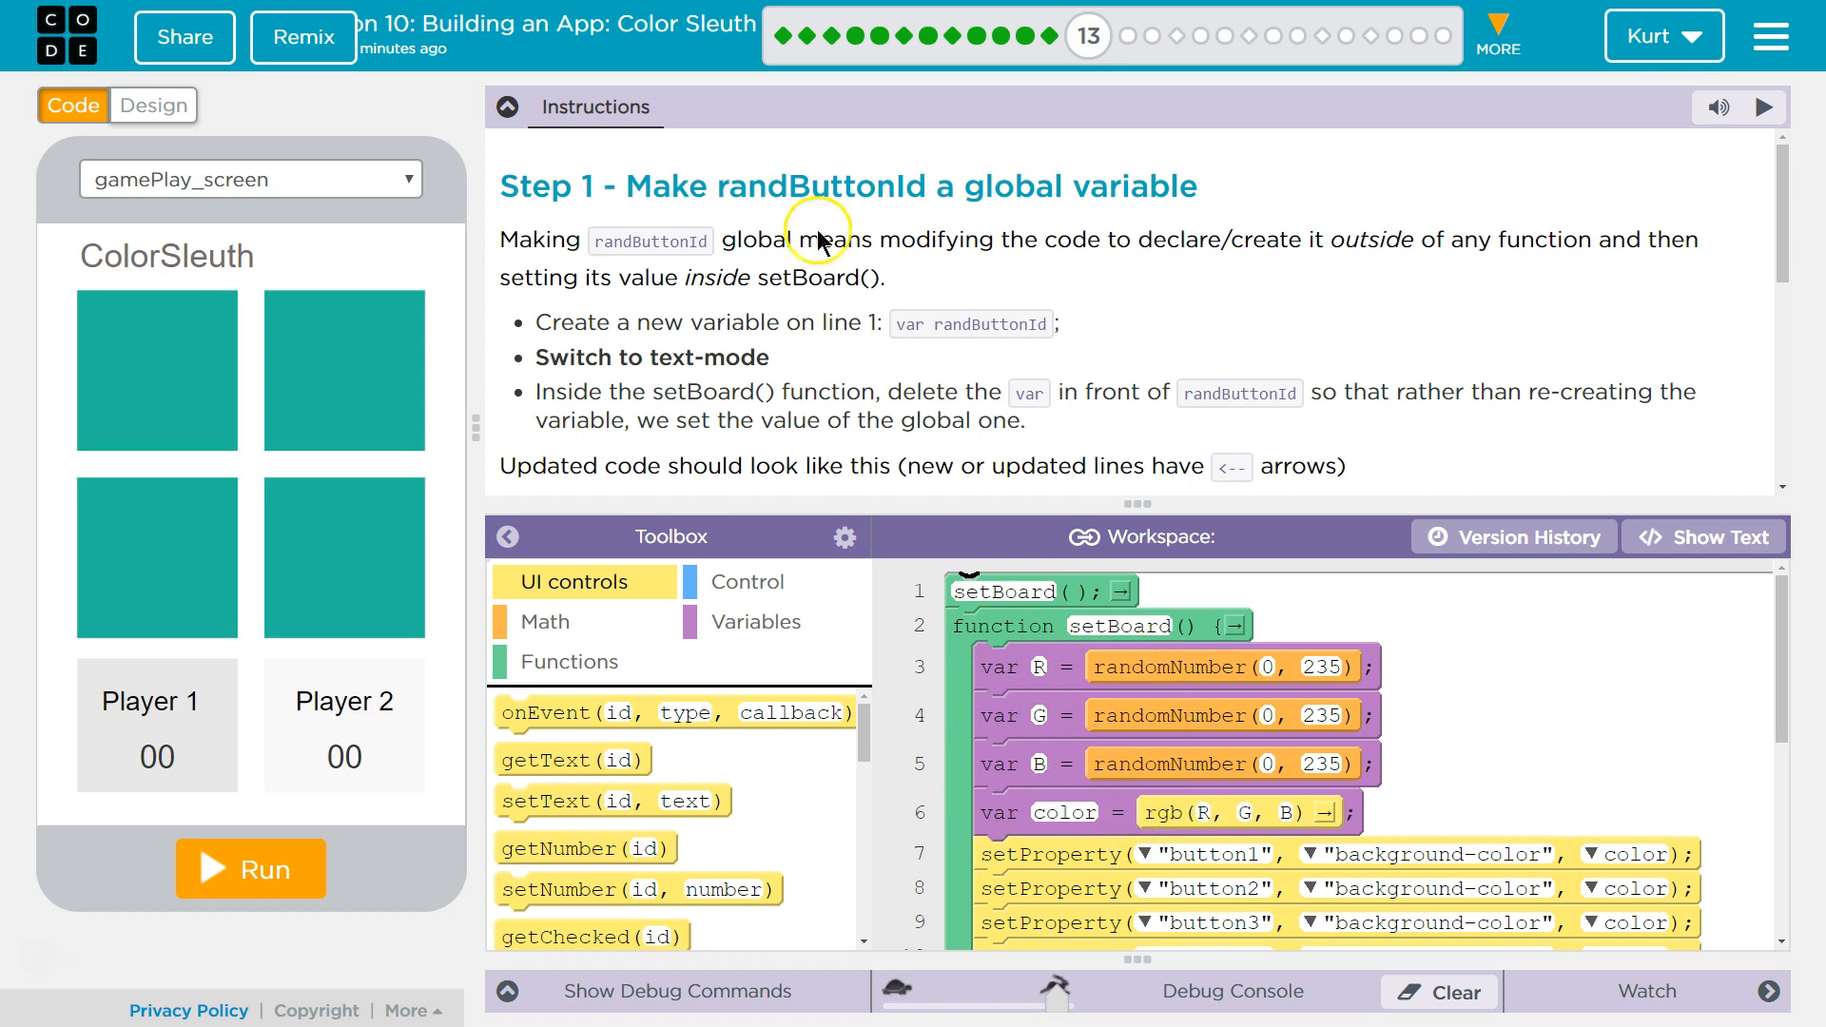
scroll(down, 3)
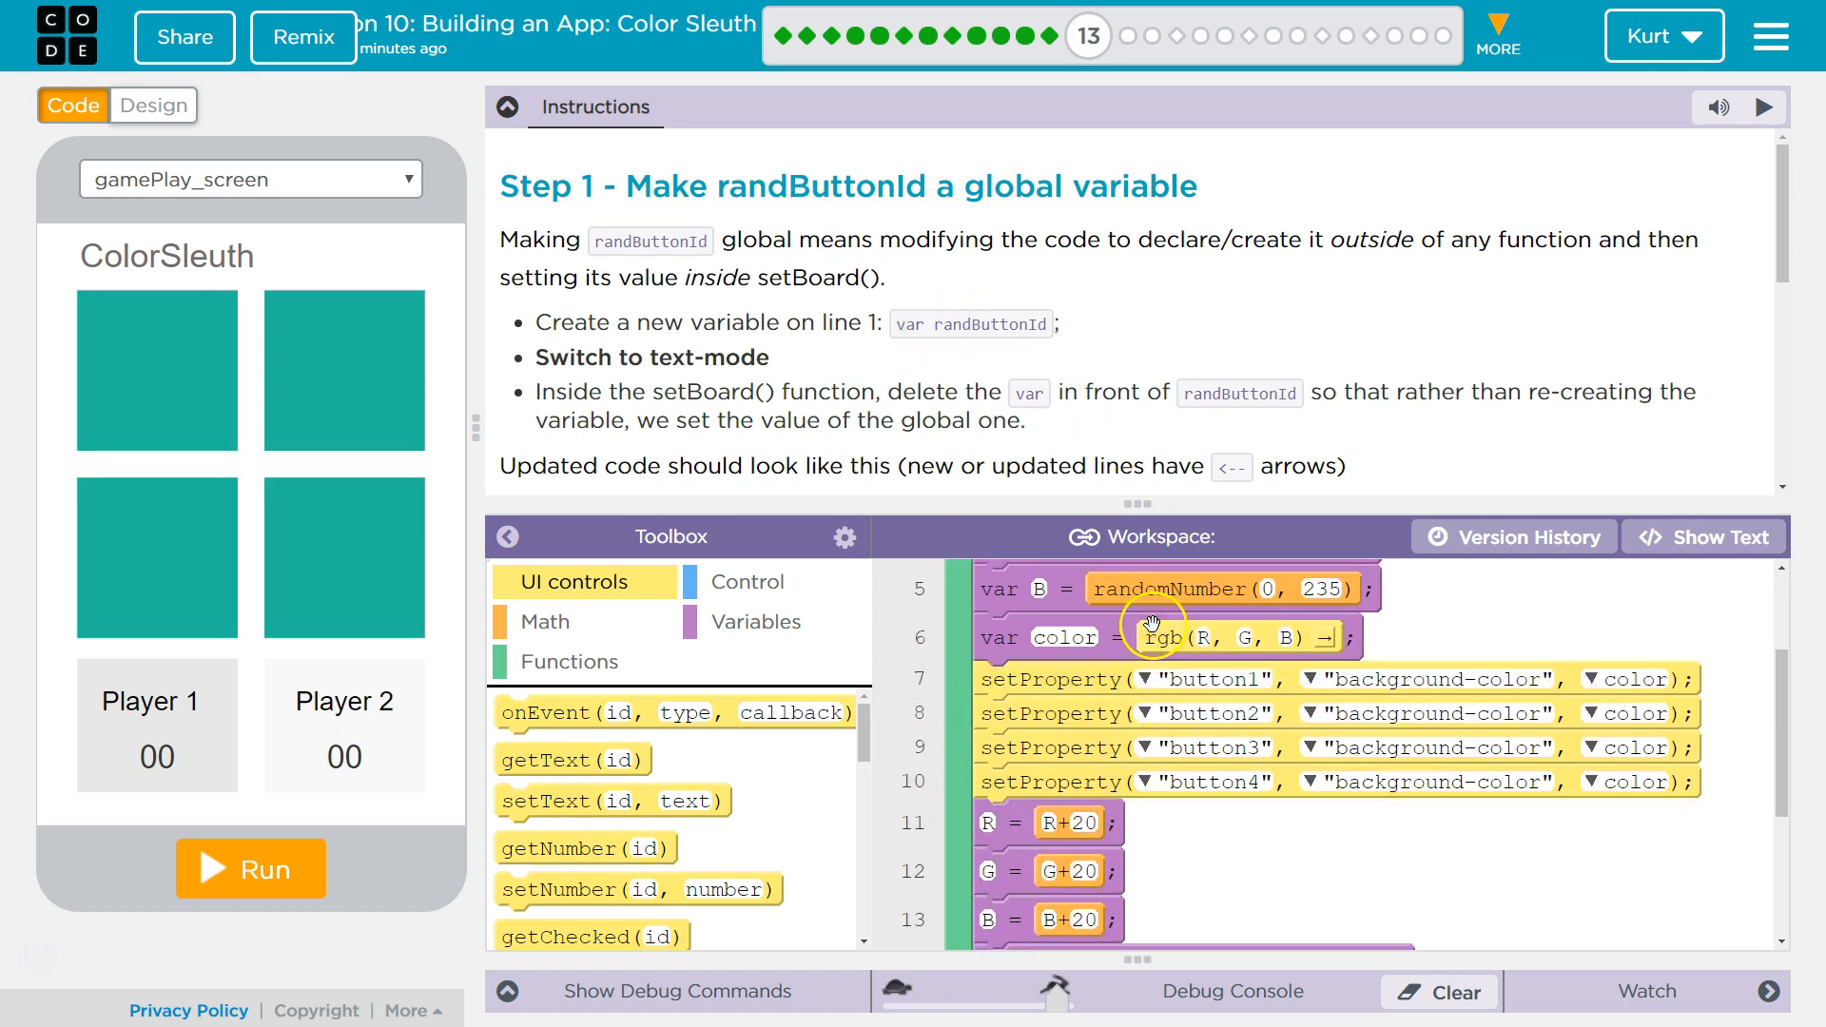
scroll(up, 3)
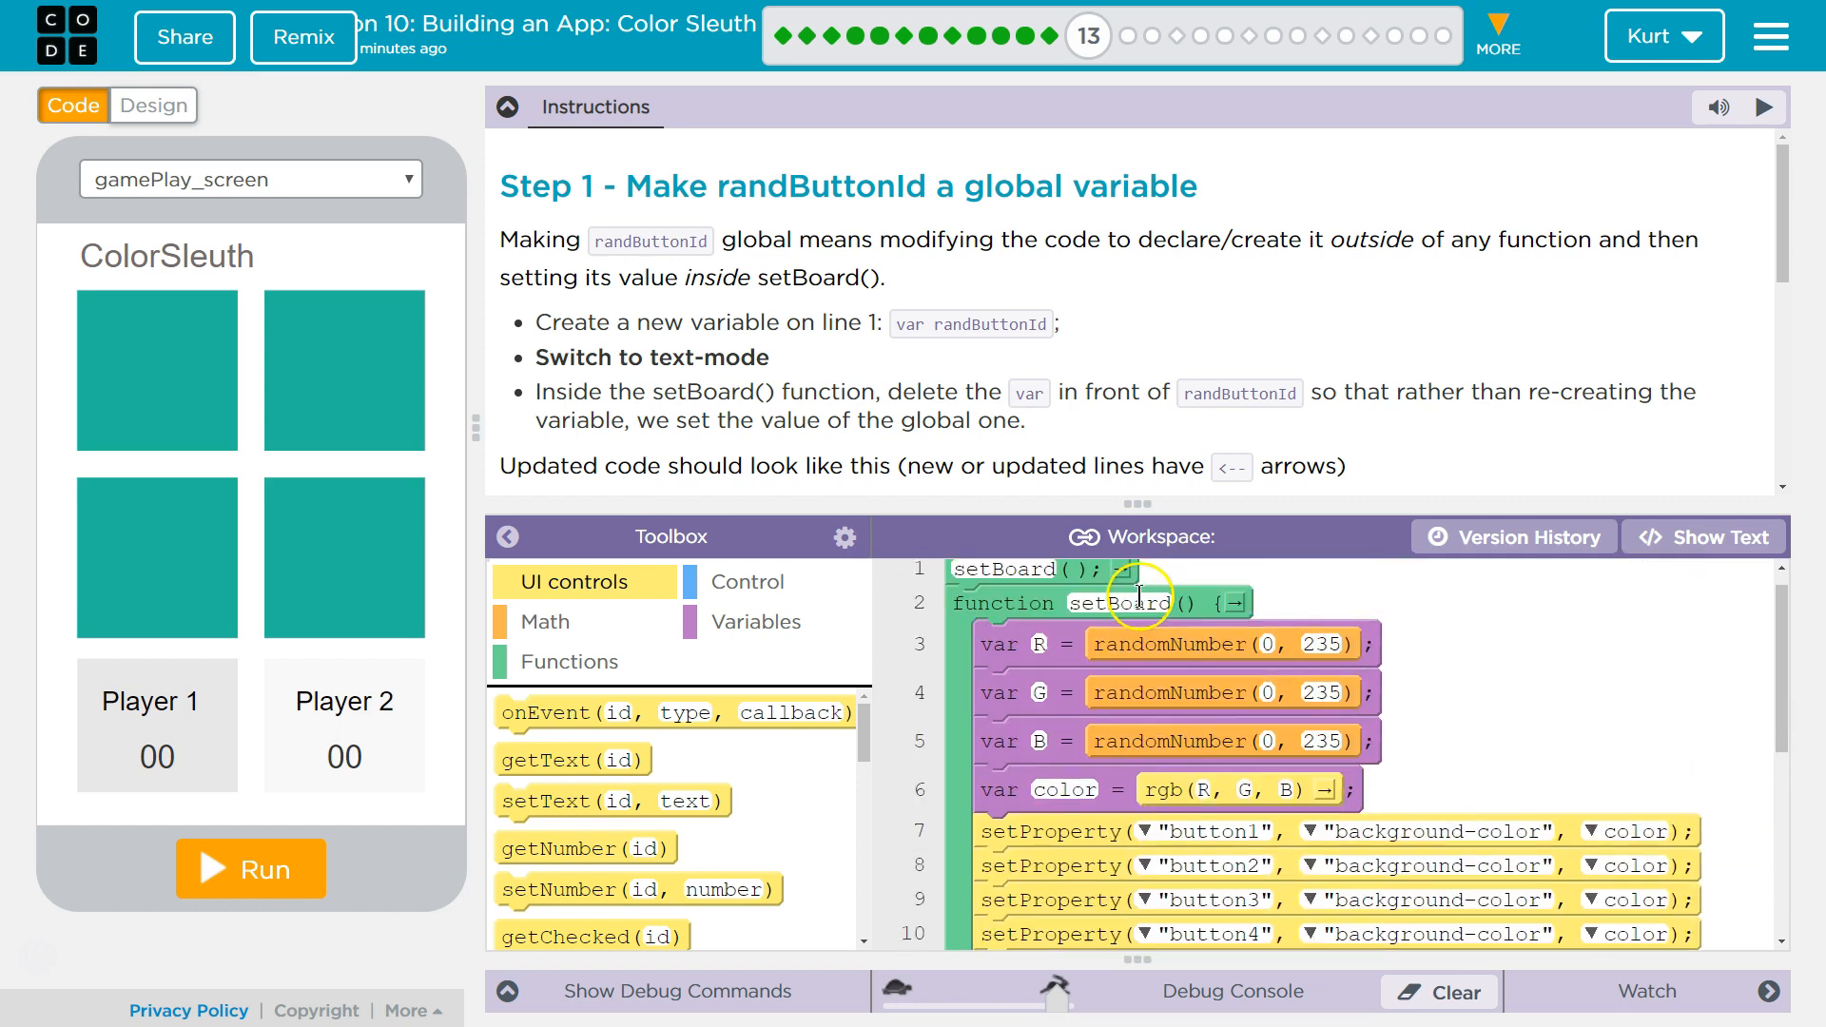
scroll(down, 3)
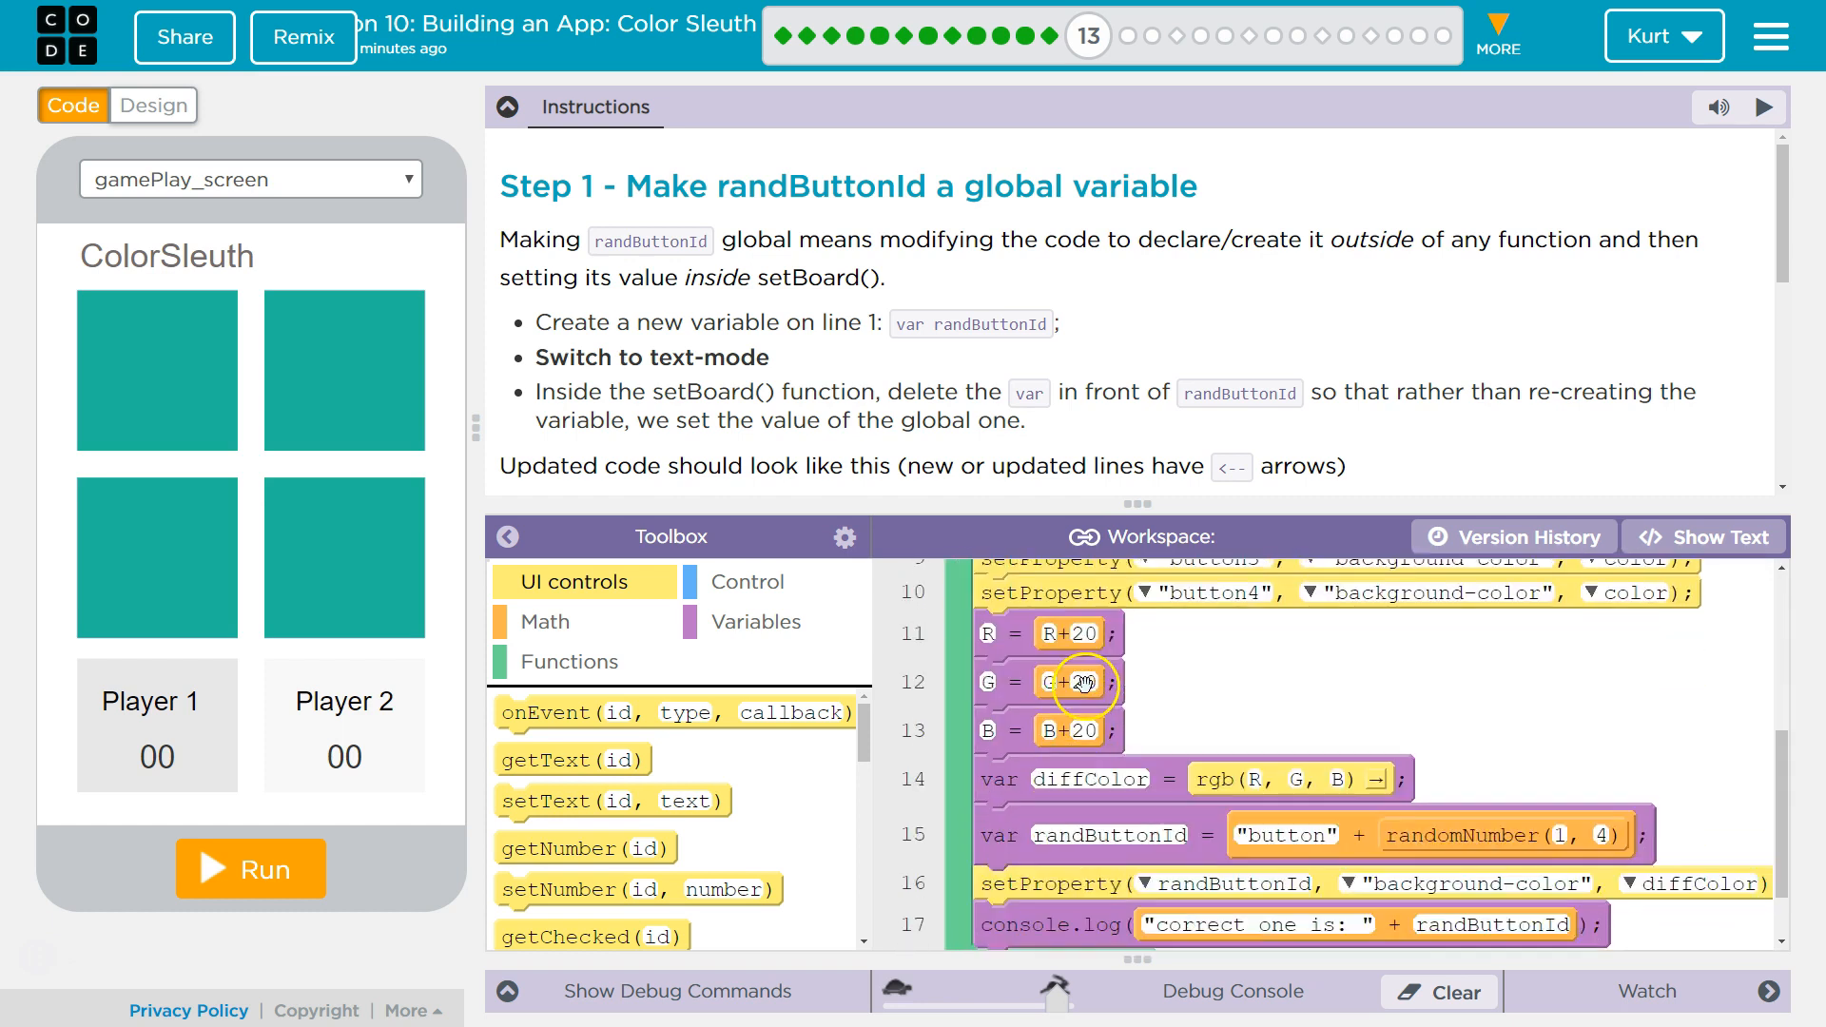
scroll(down, 3)
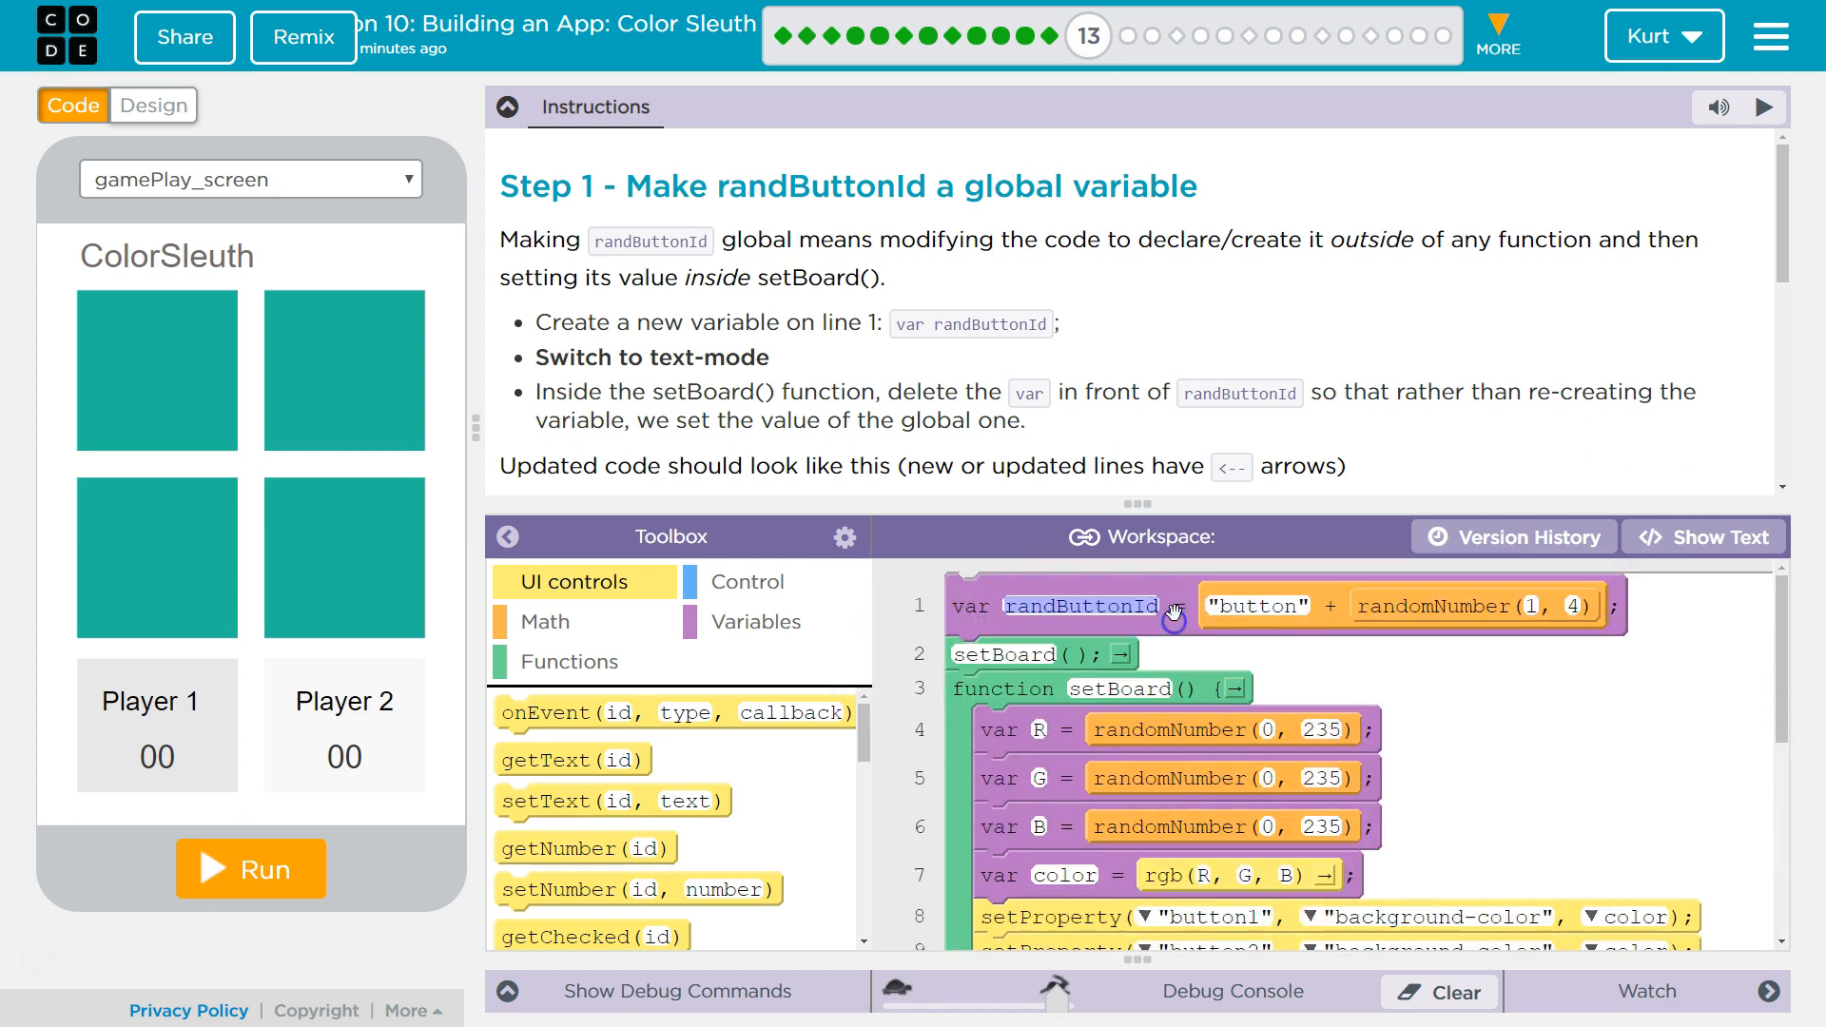
mouse_move(1147, 617)
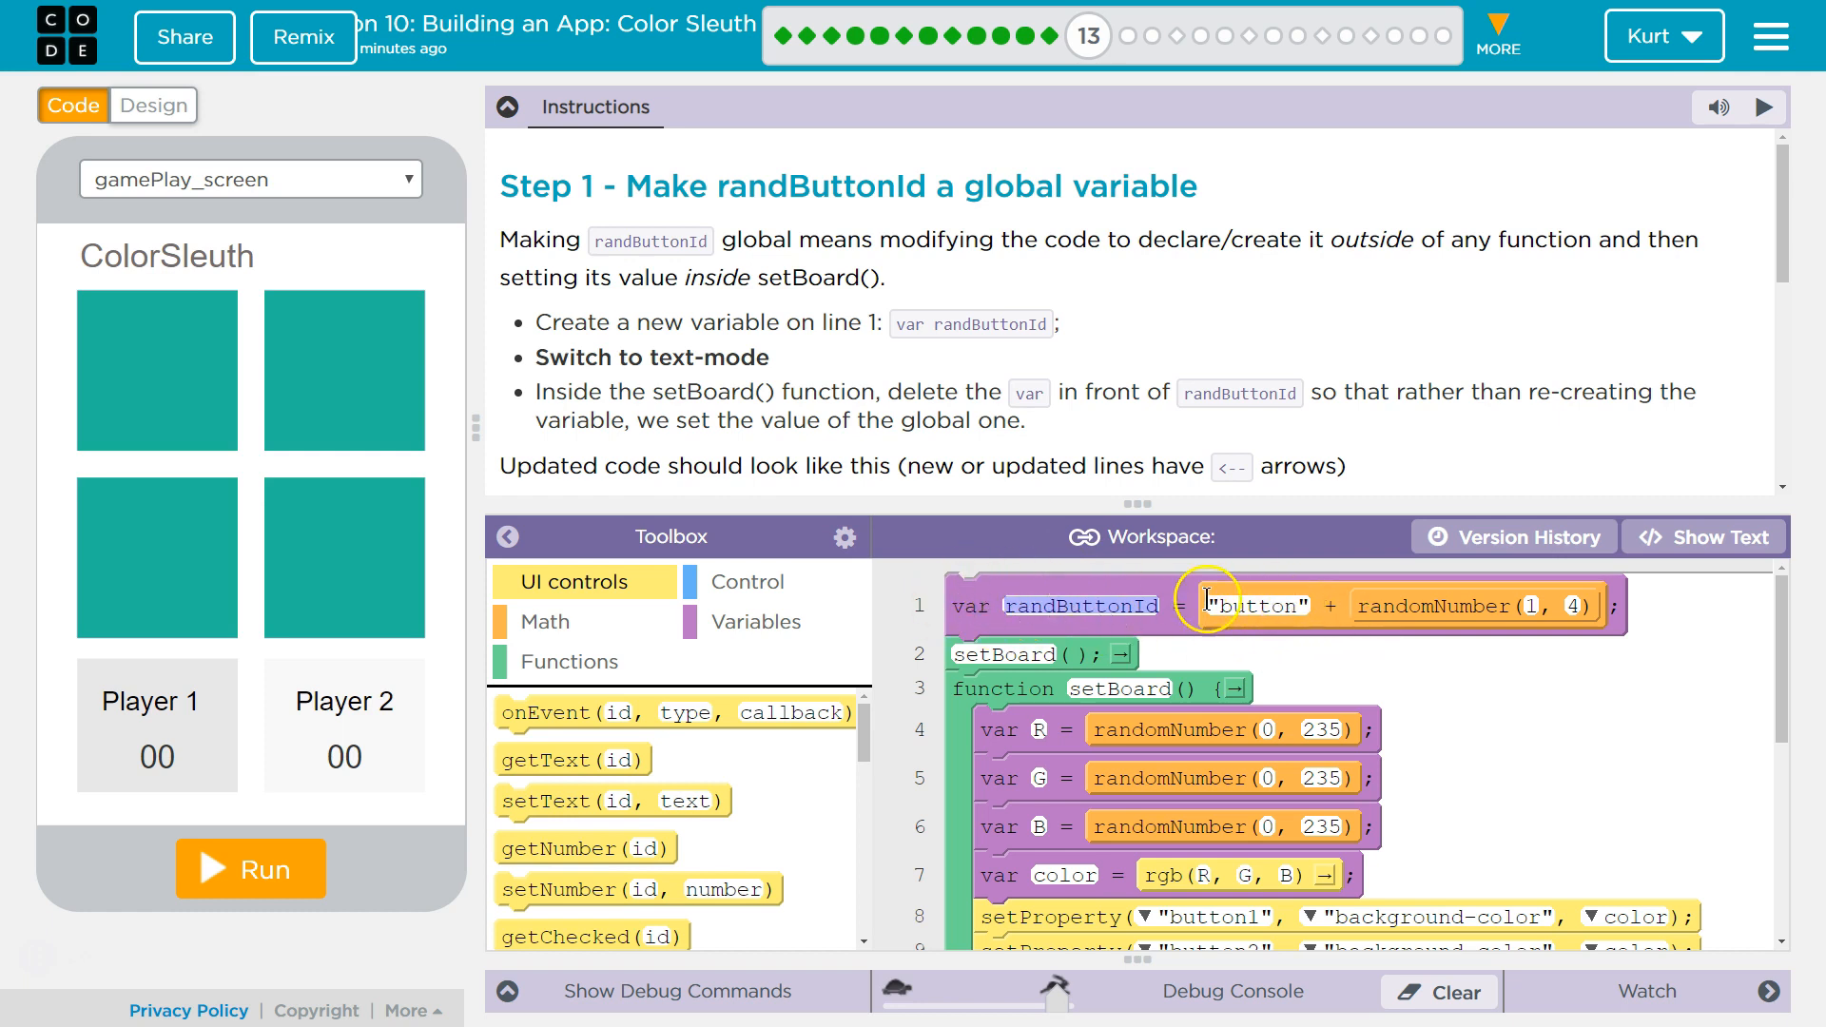
mouse_move(743, 470)
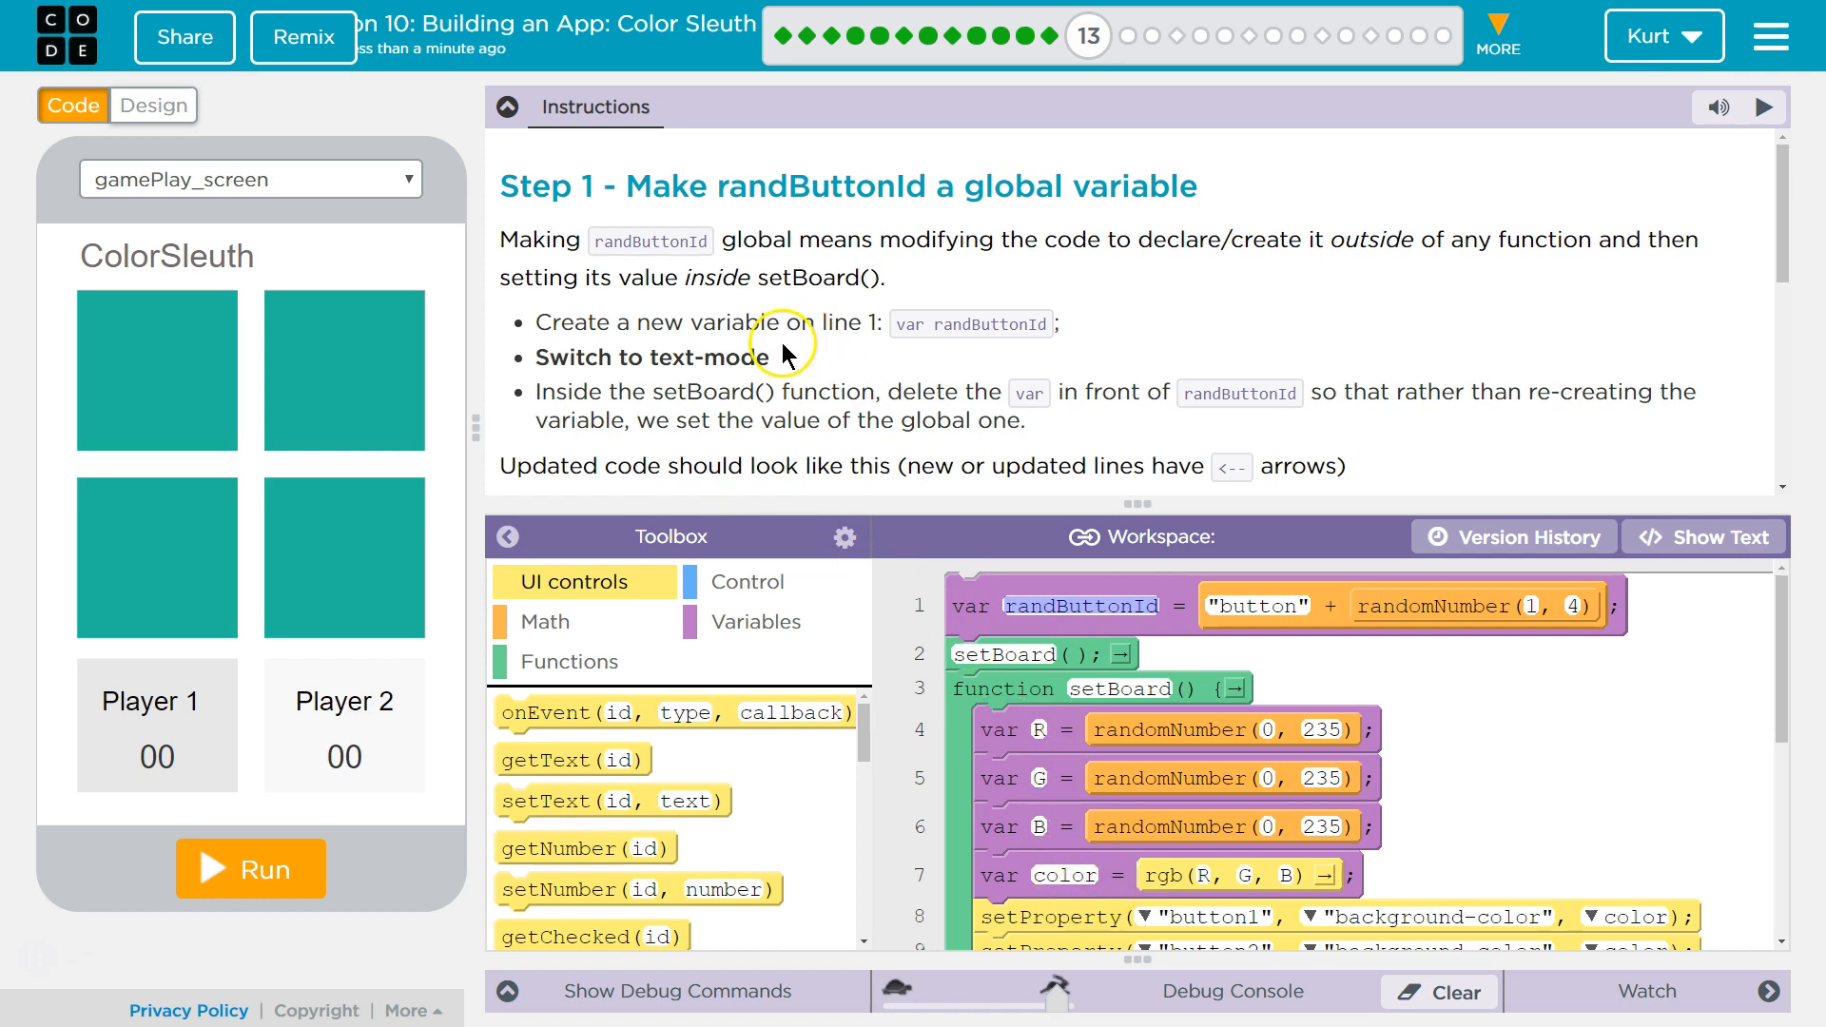
mouse_move(806, 371)
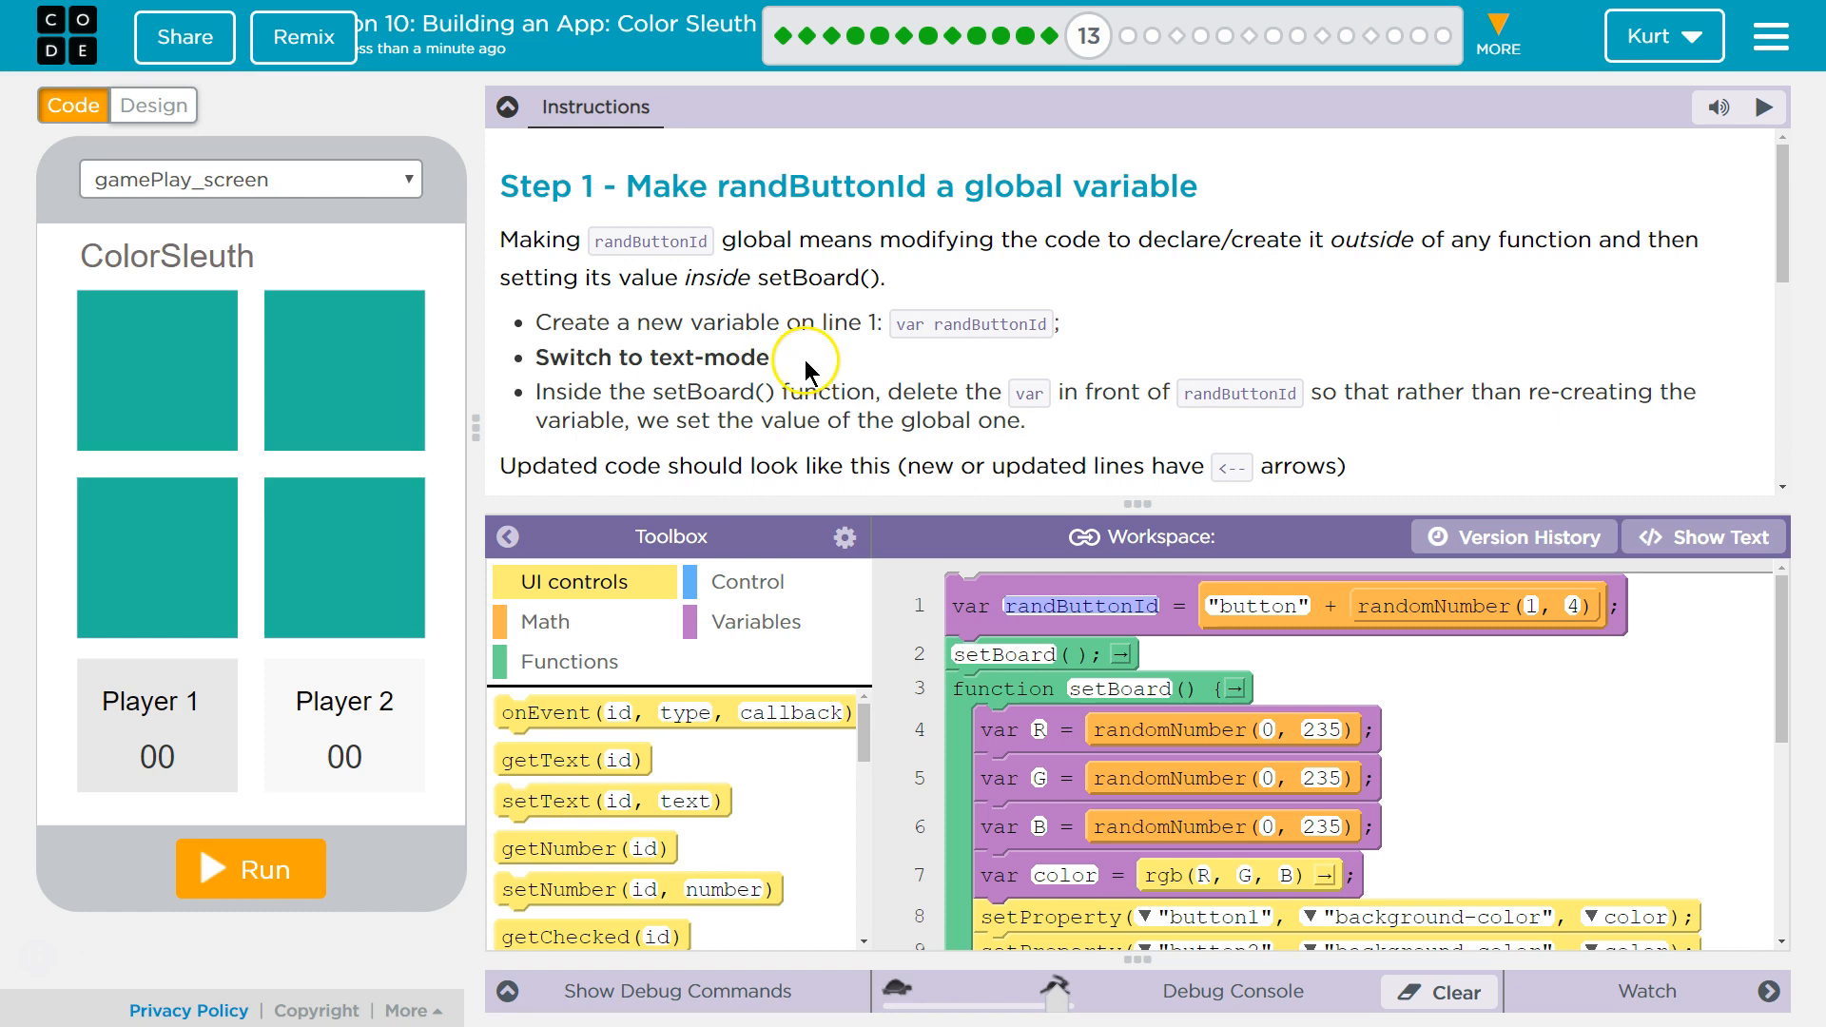
mouse_move(864, 335)
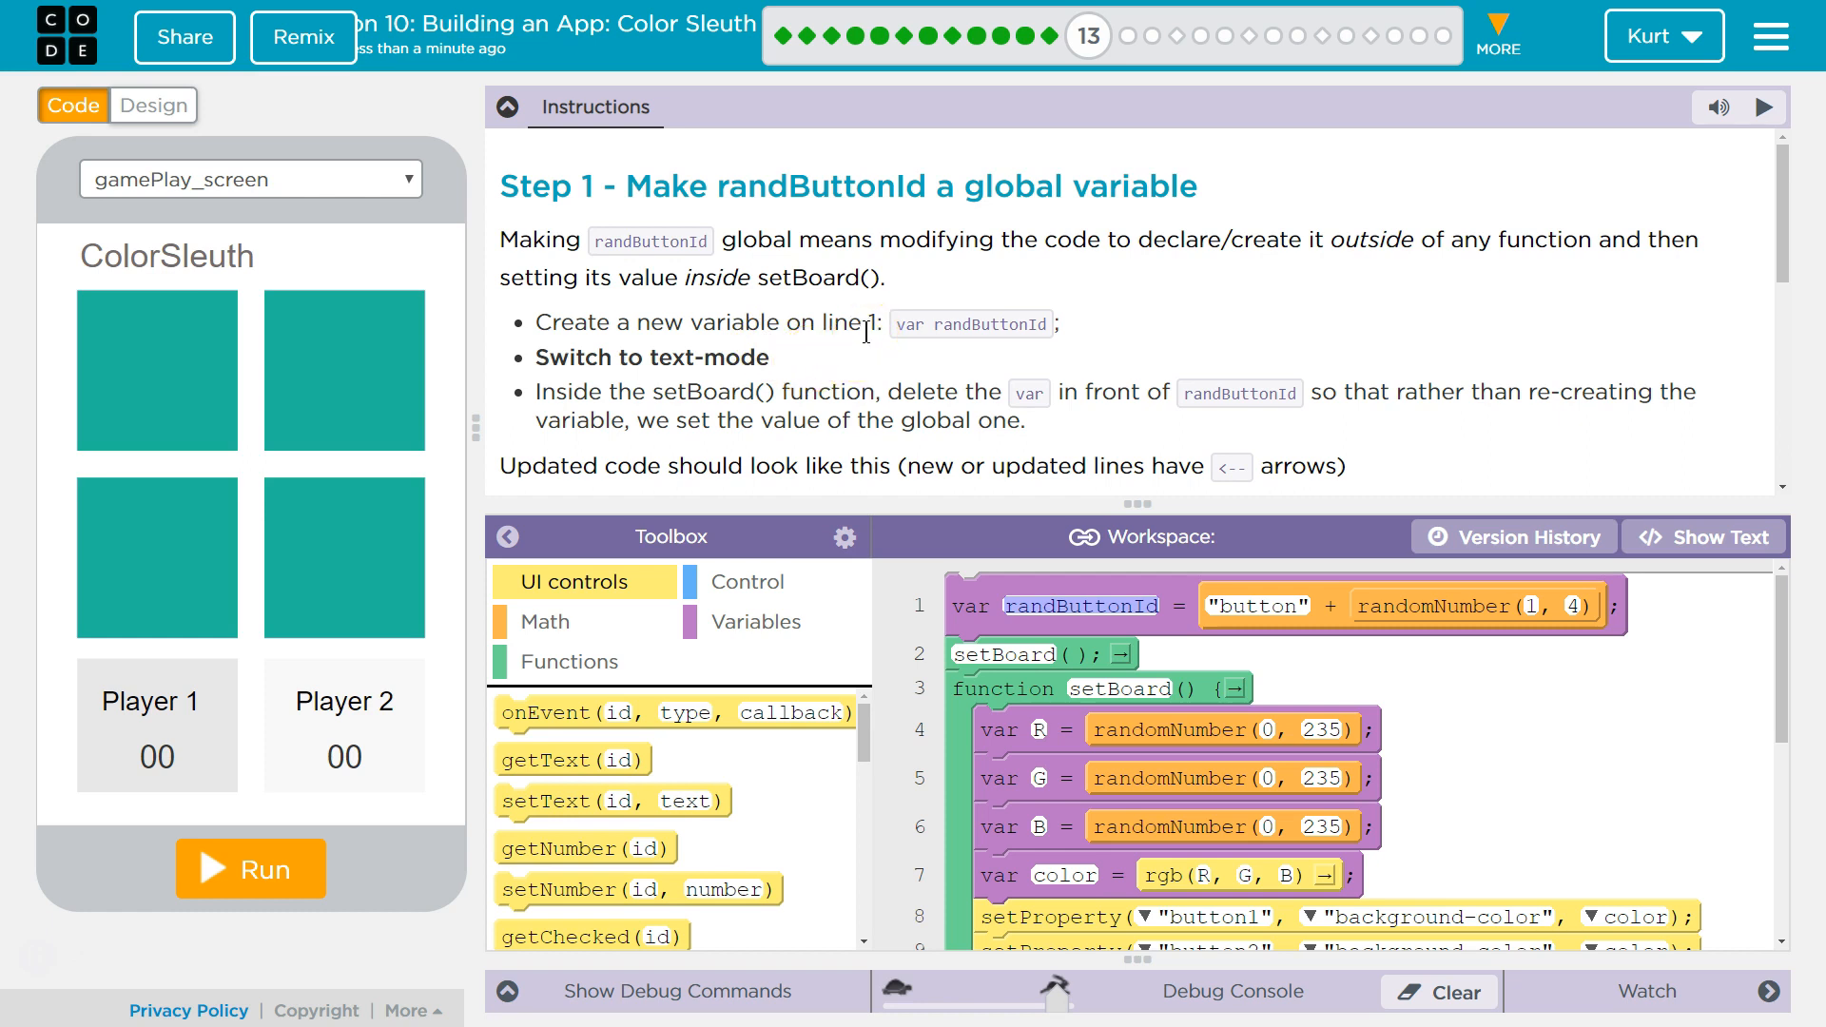
mouse_move(1208, 236)
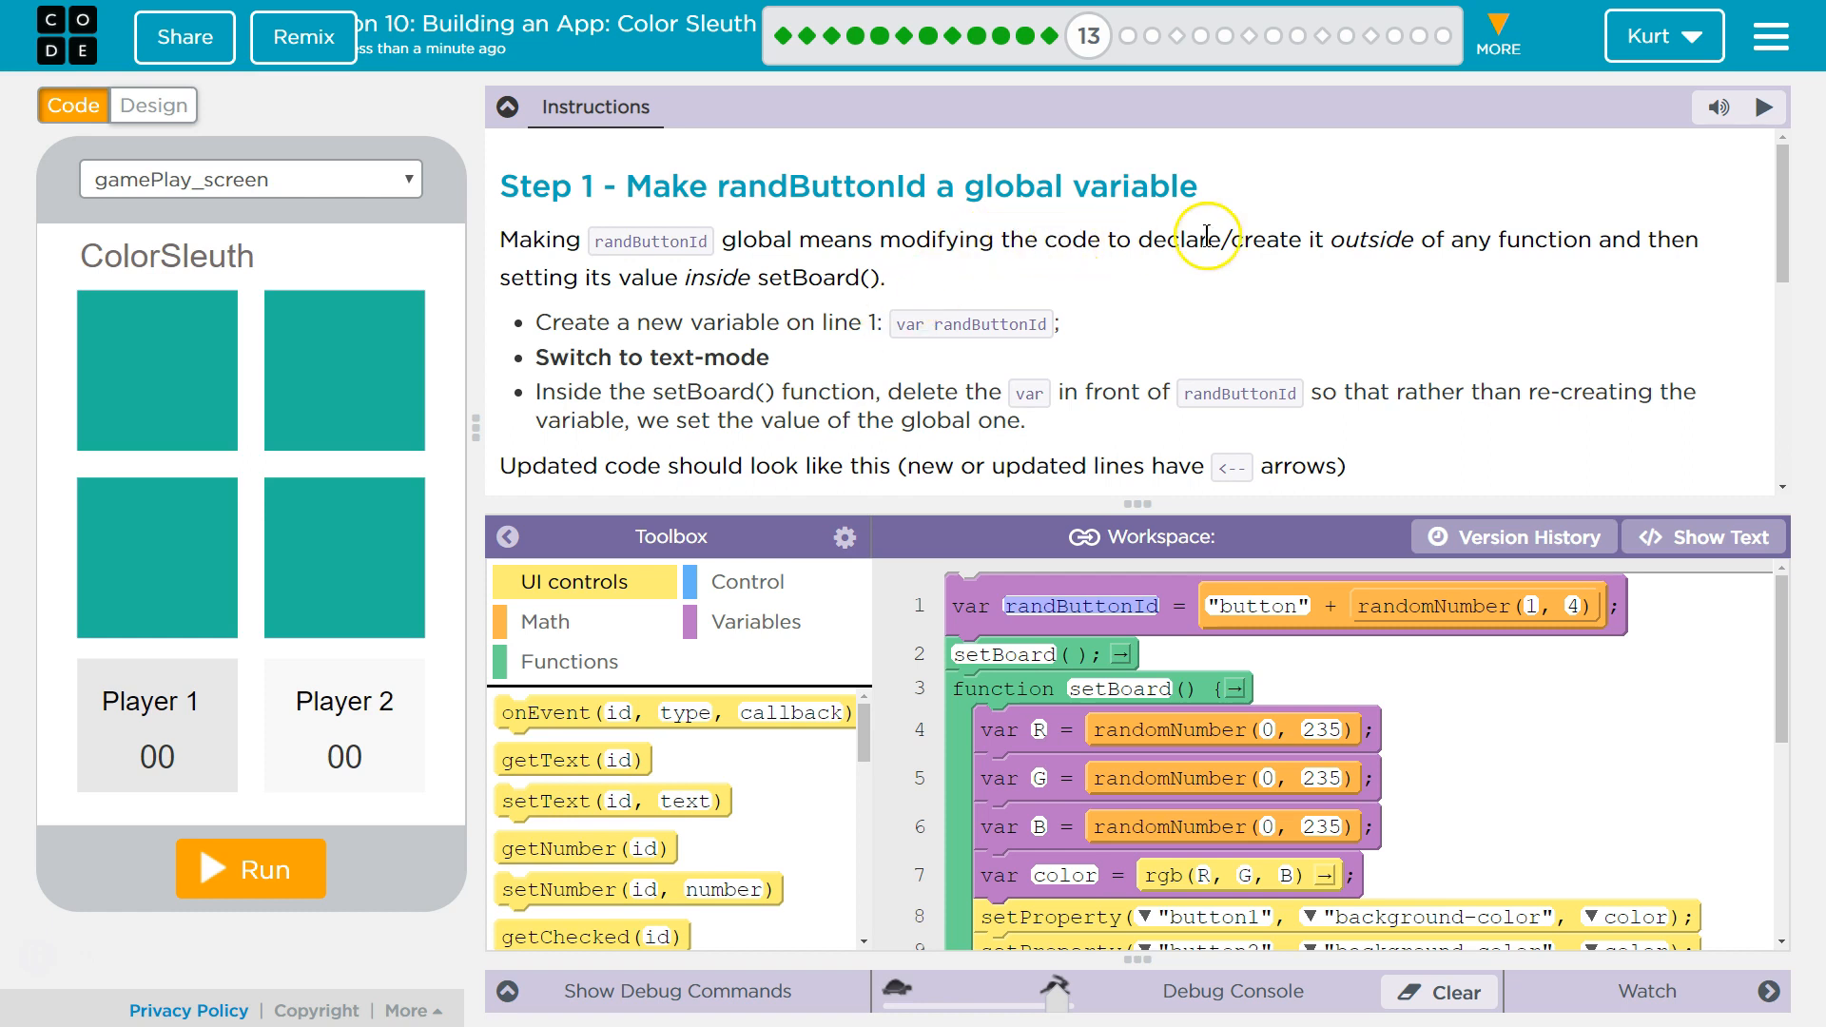
mouse_move(1383, 247)
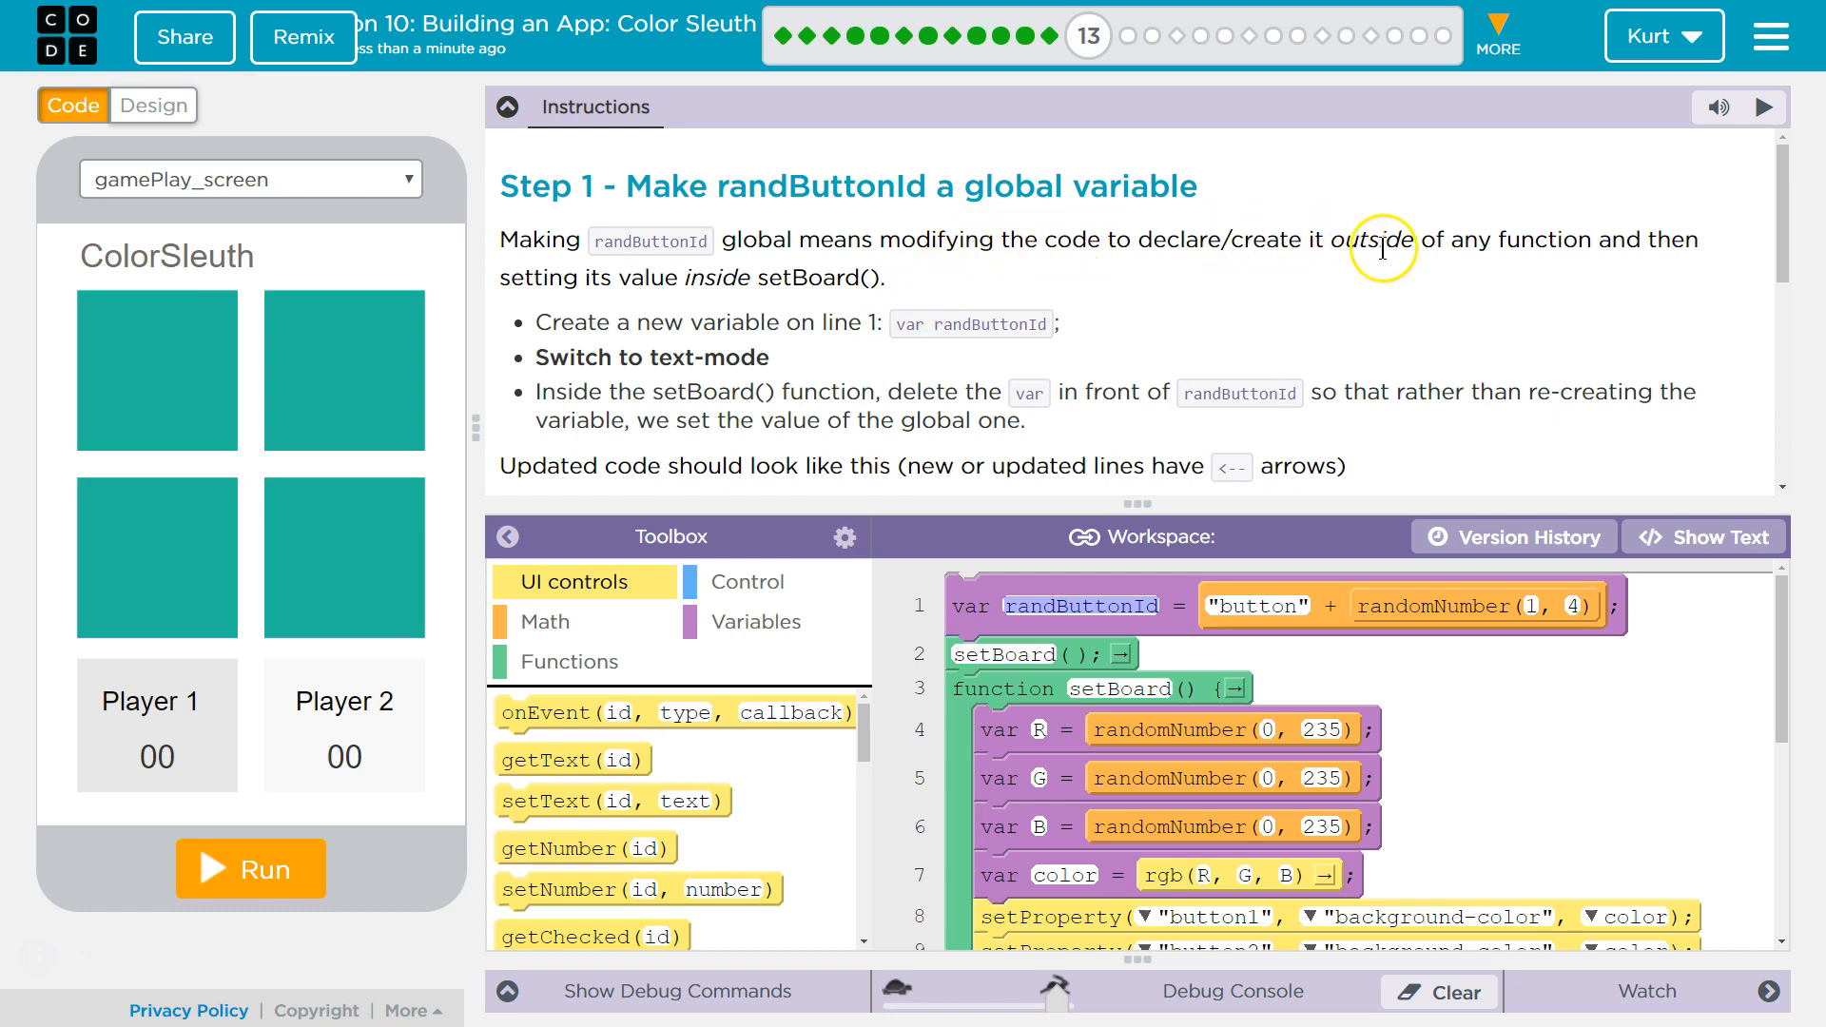
mouse_move(968, 439)
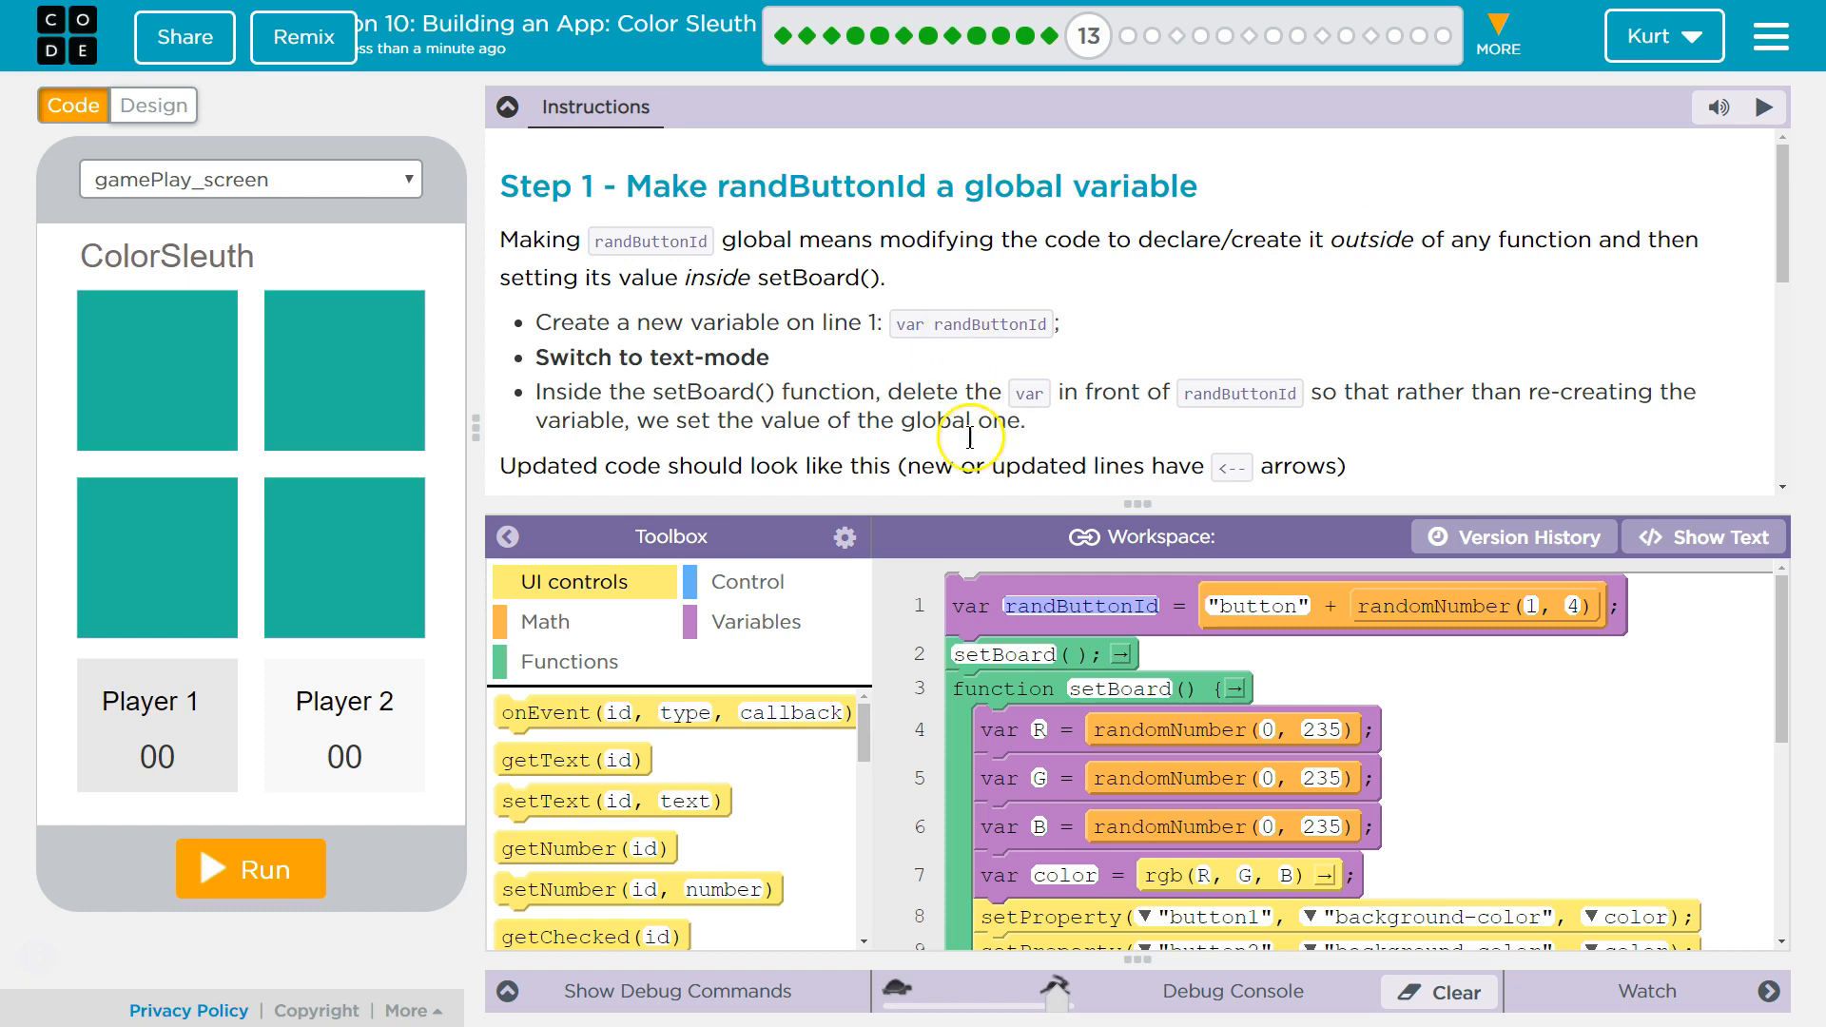
mouse_move(1704, 537)
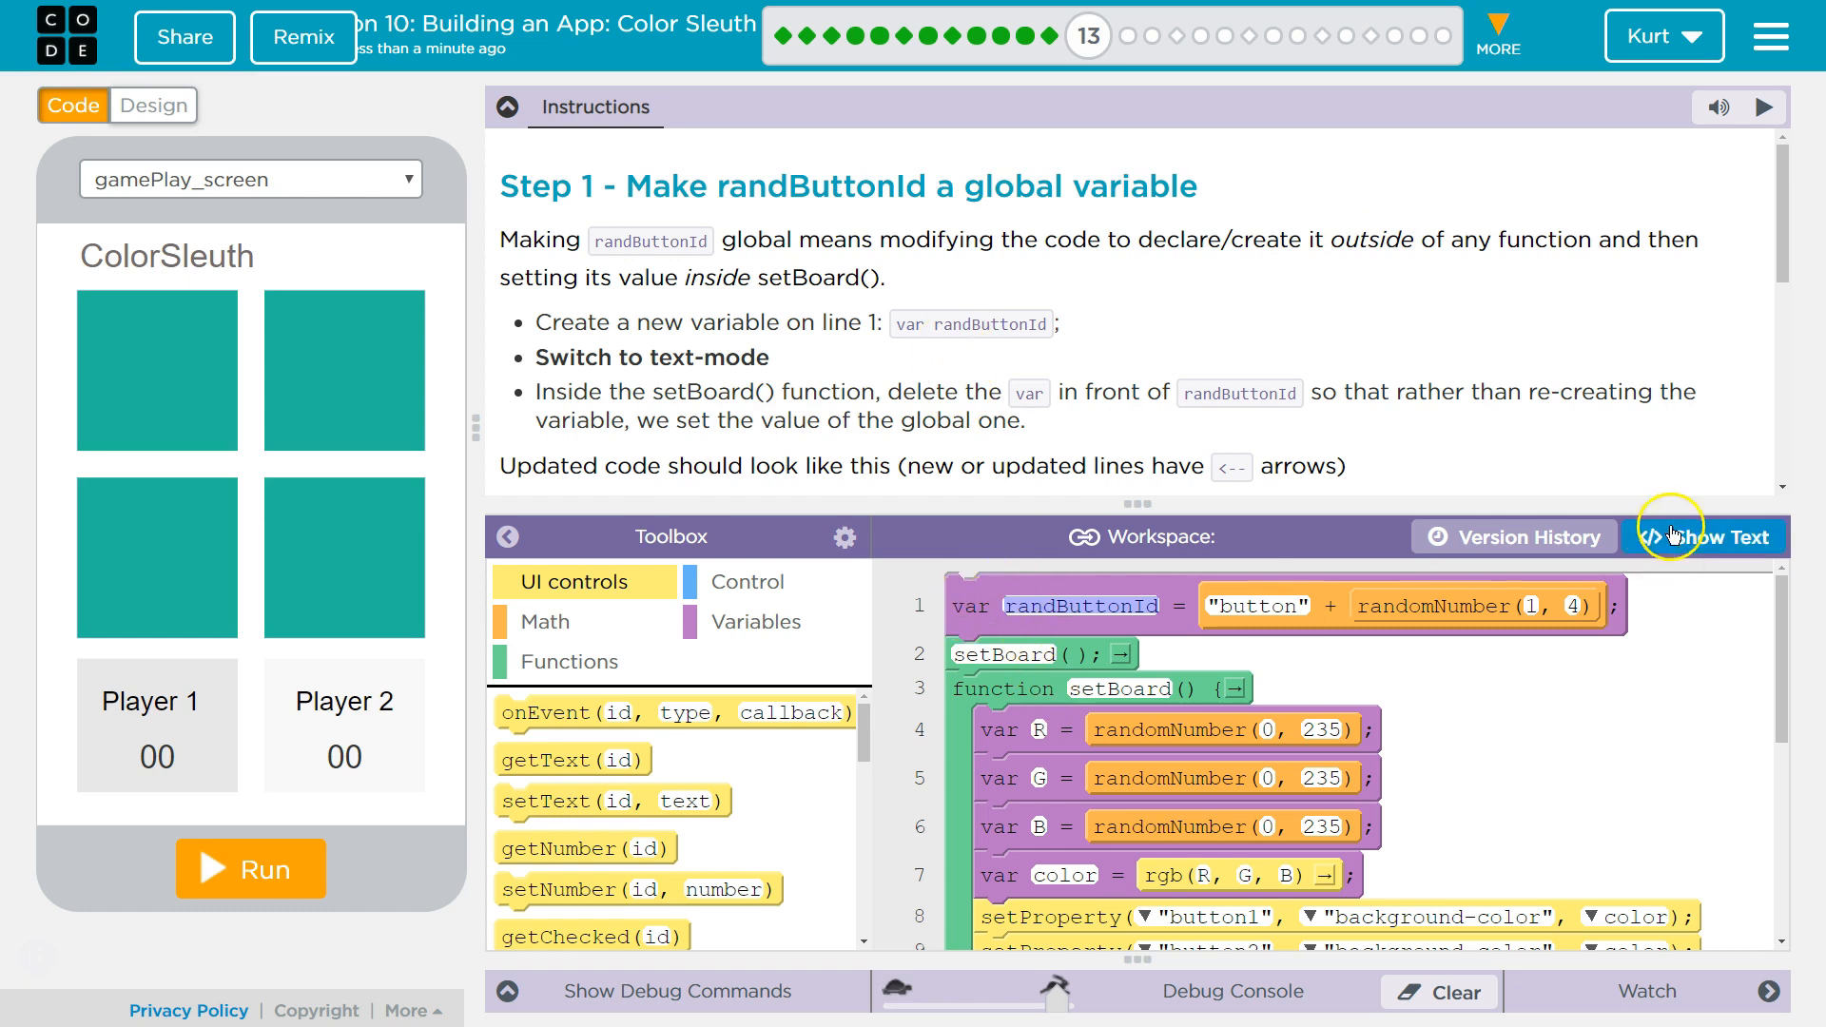
click(1713, 537)
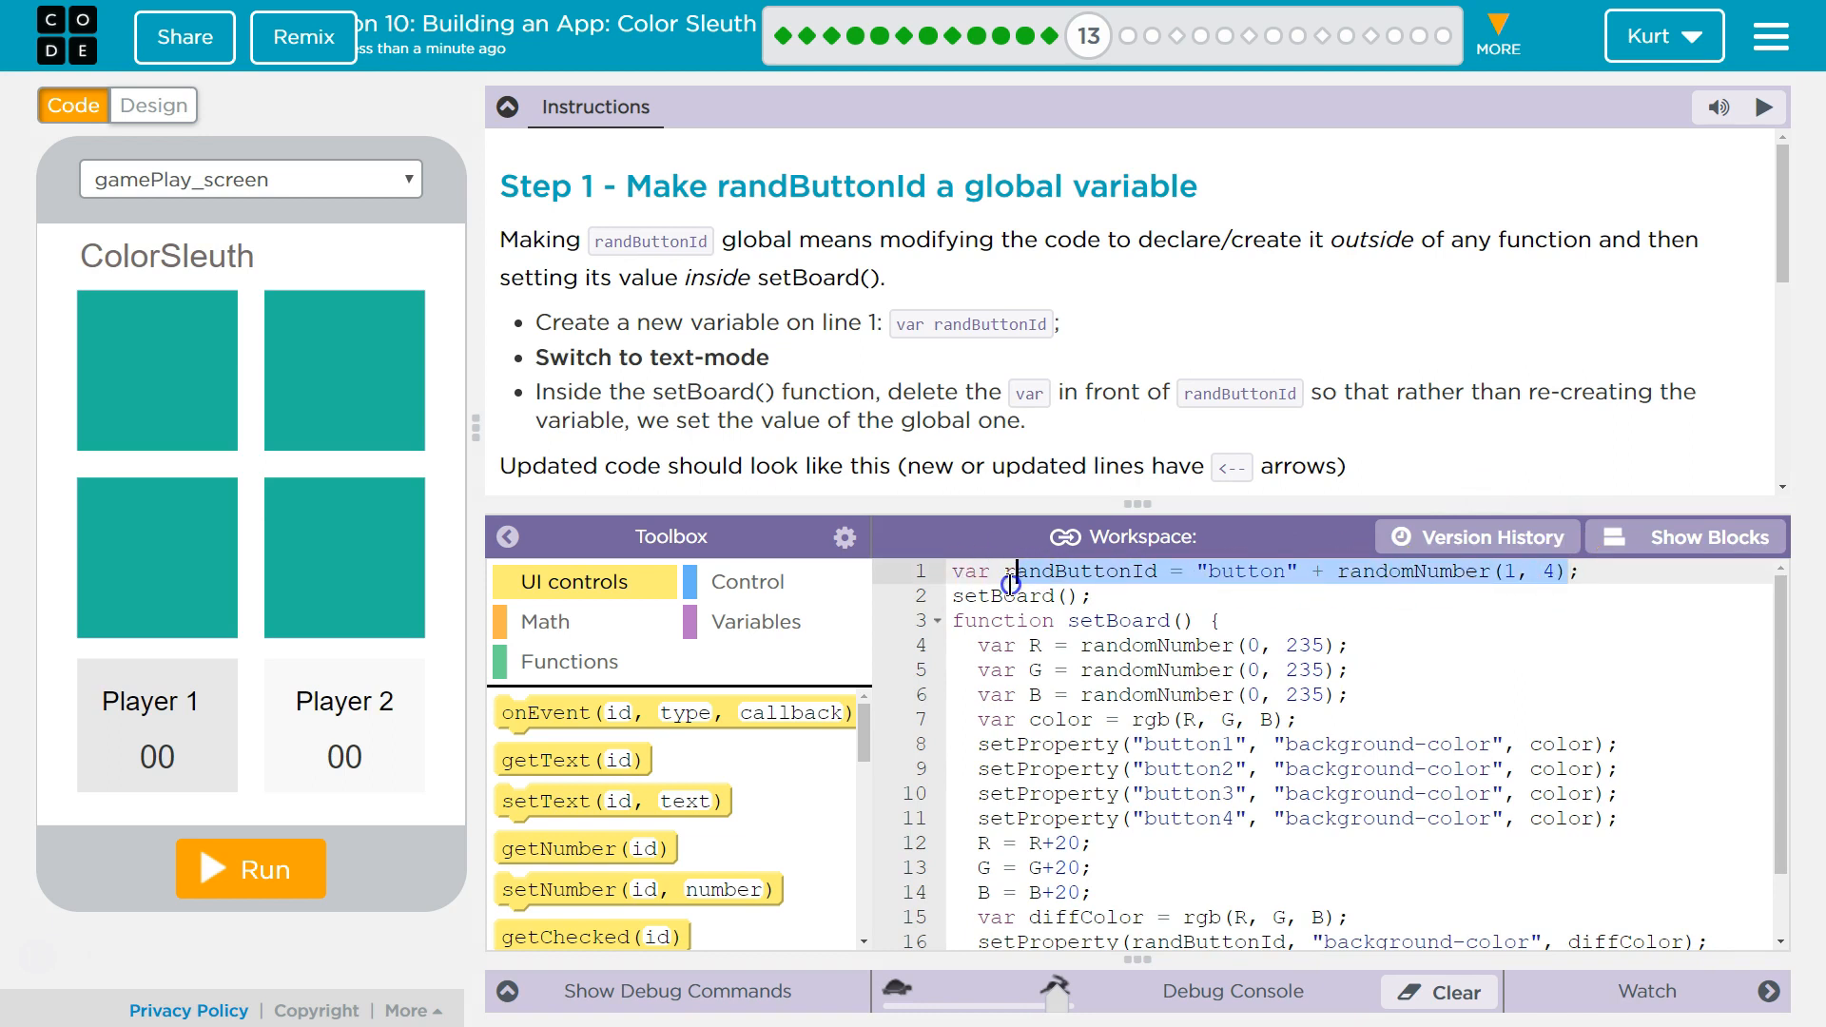
right_click(1020, 571)
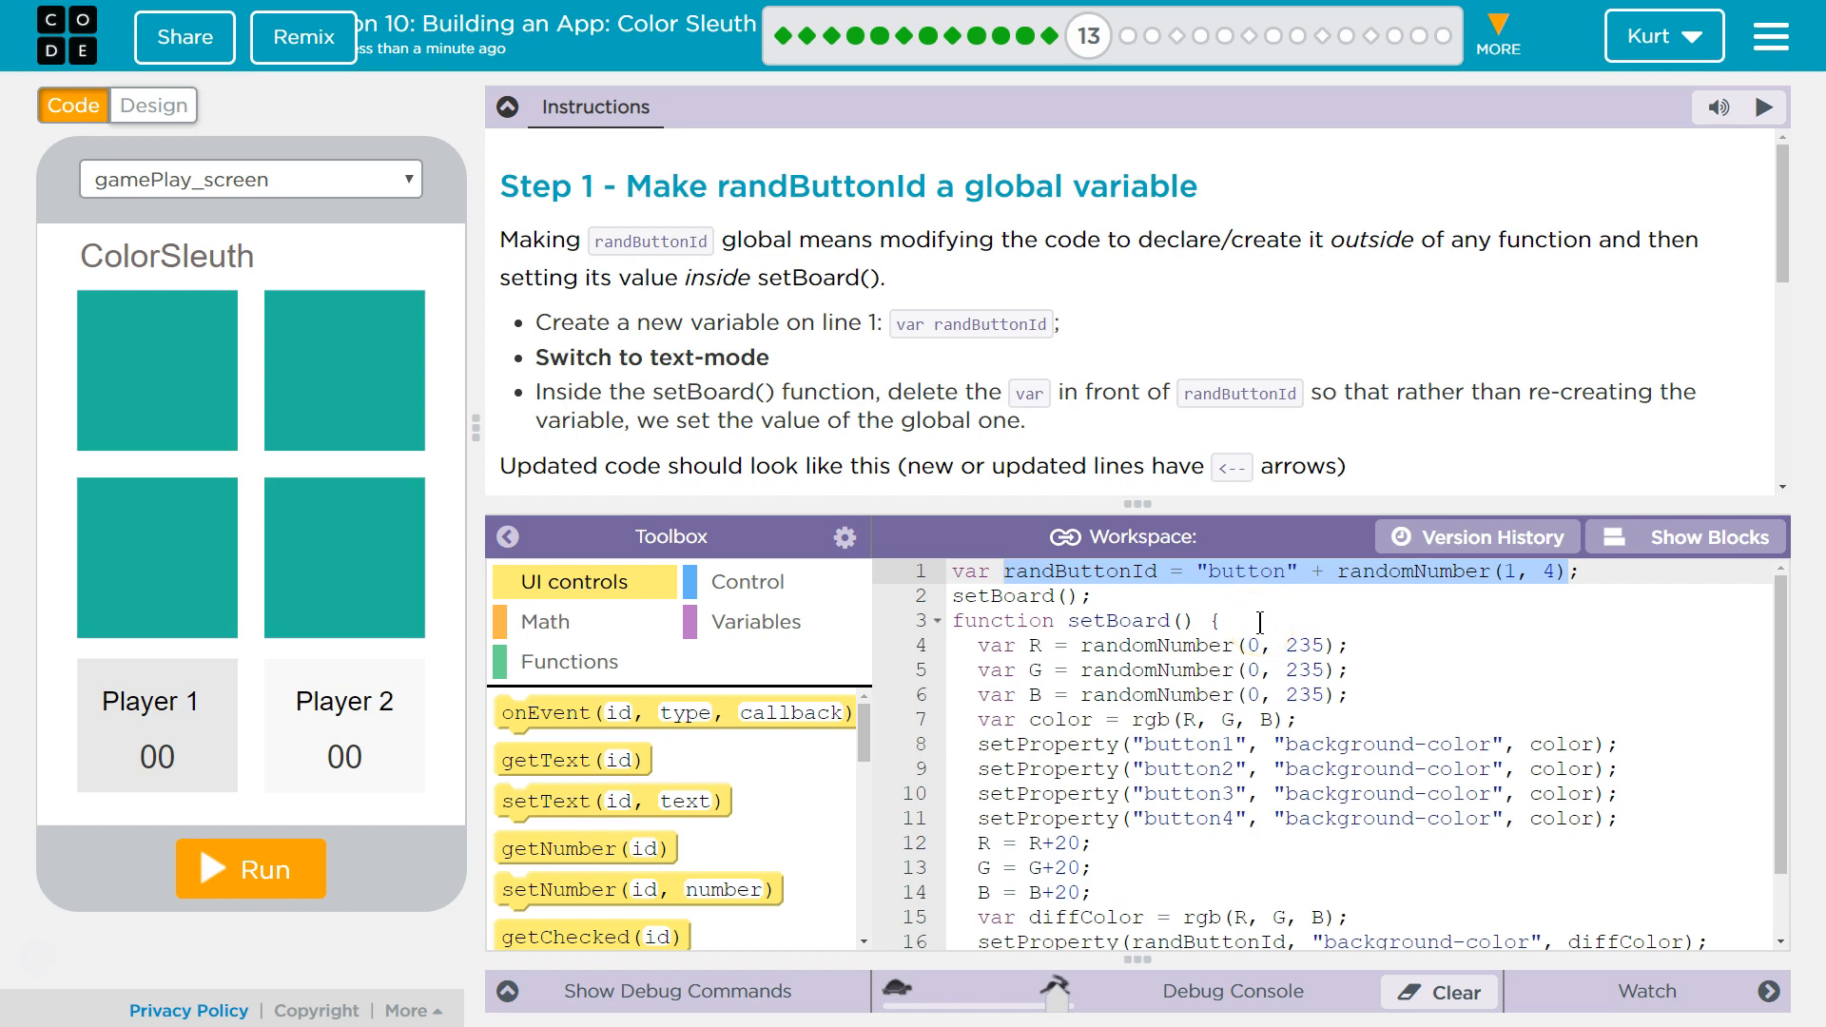
mouse_move(1035, 473)
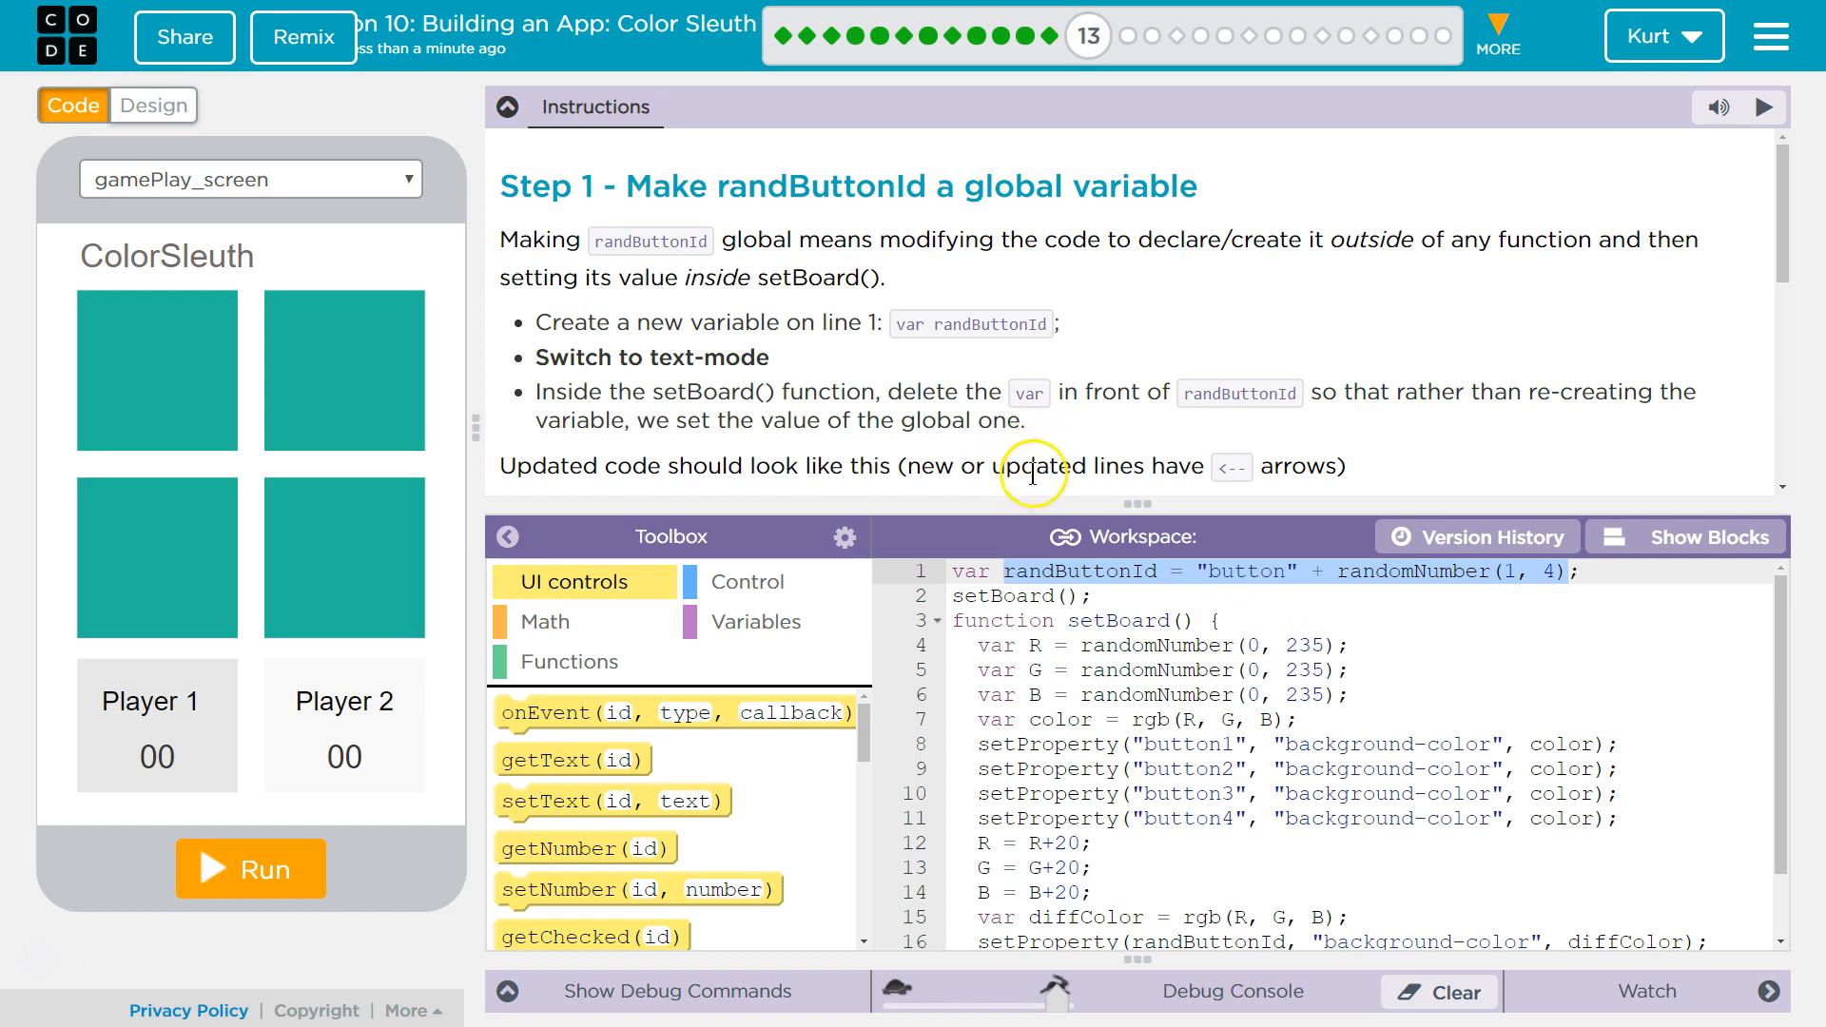
mouse_move(797, 378)
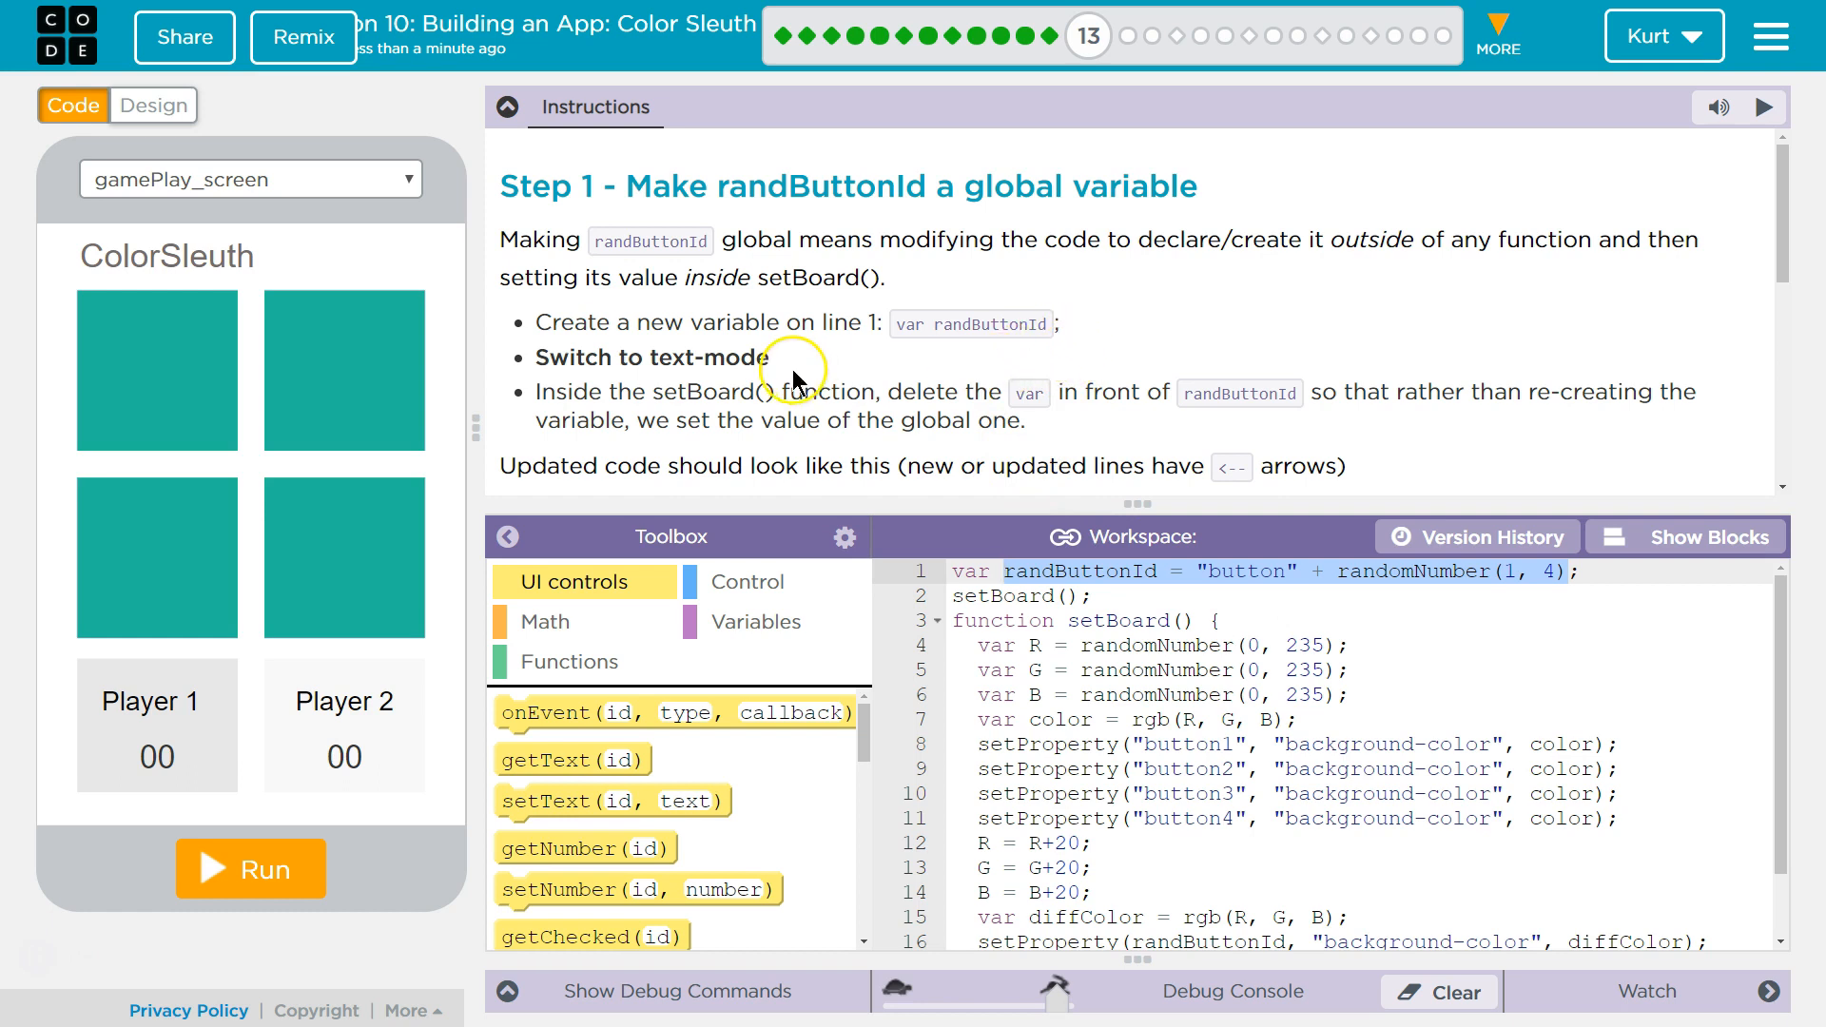
mouse_move(927, 362)
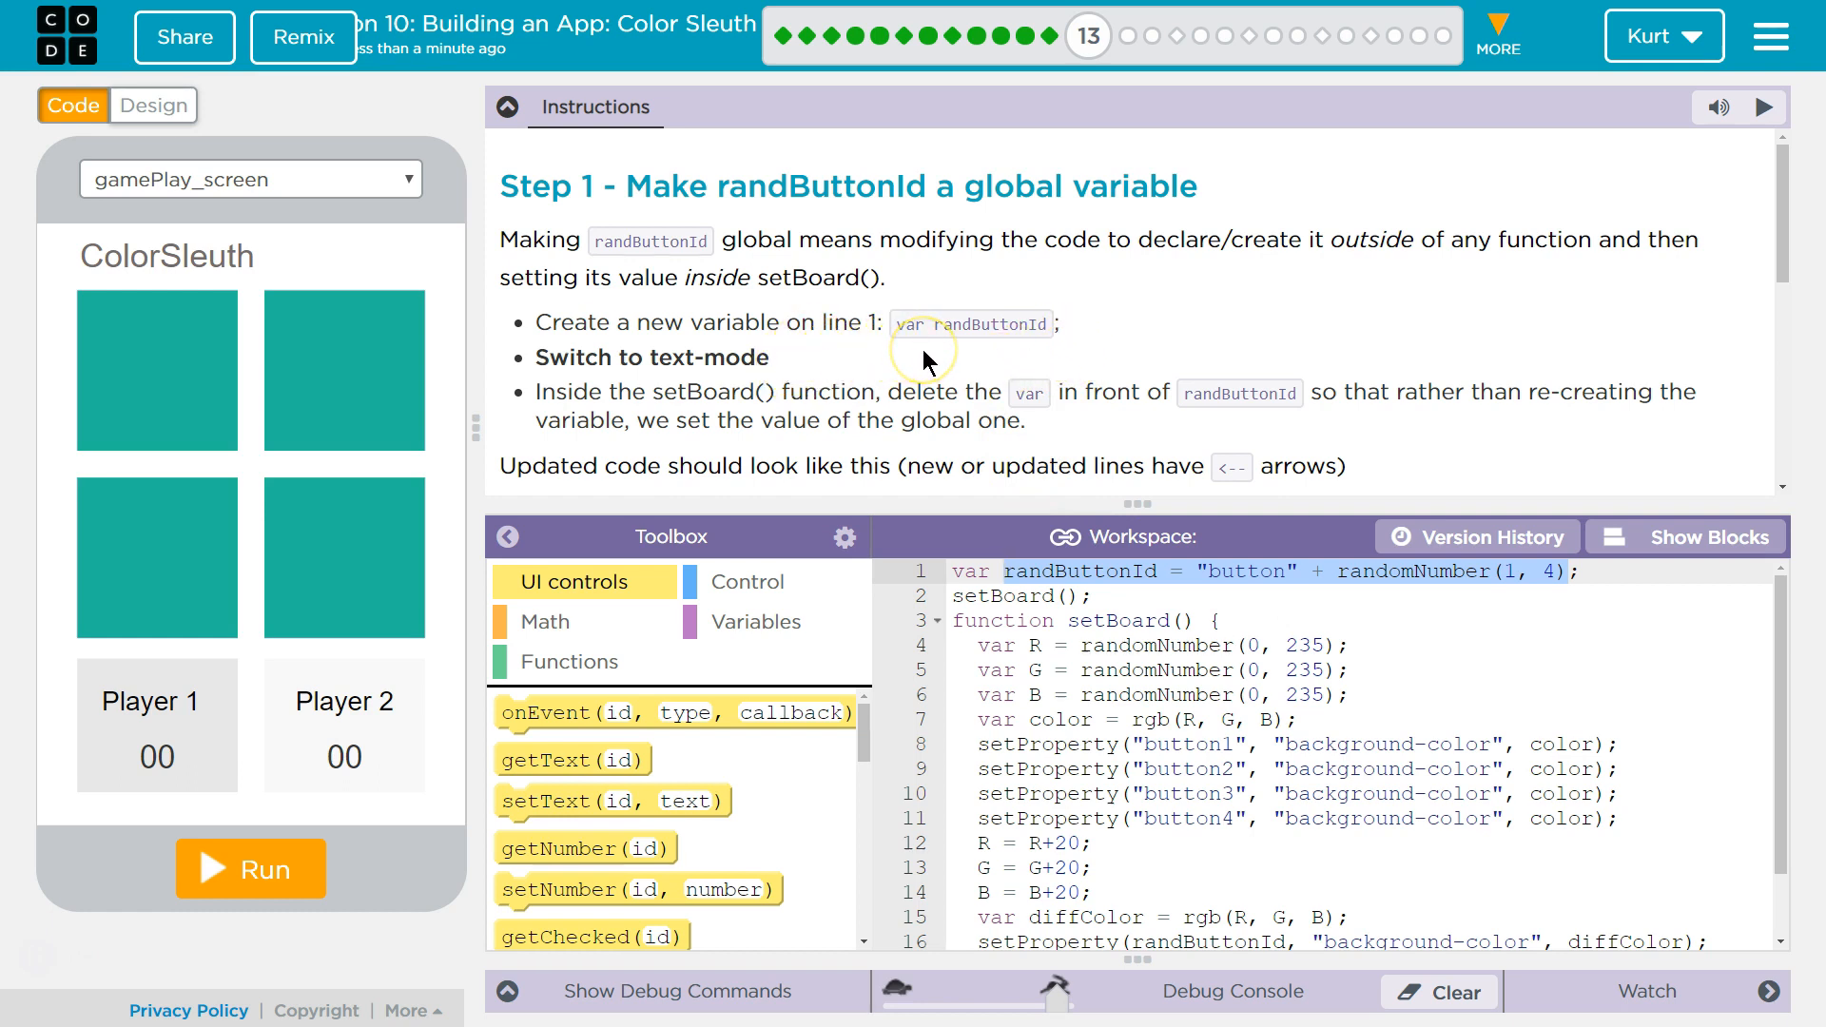
mouse_move(882, 434)
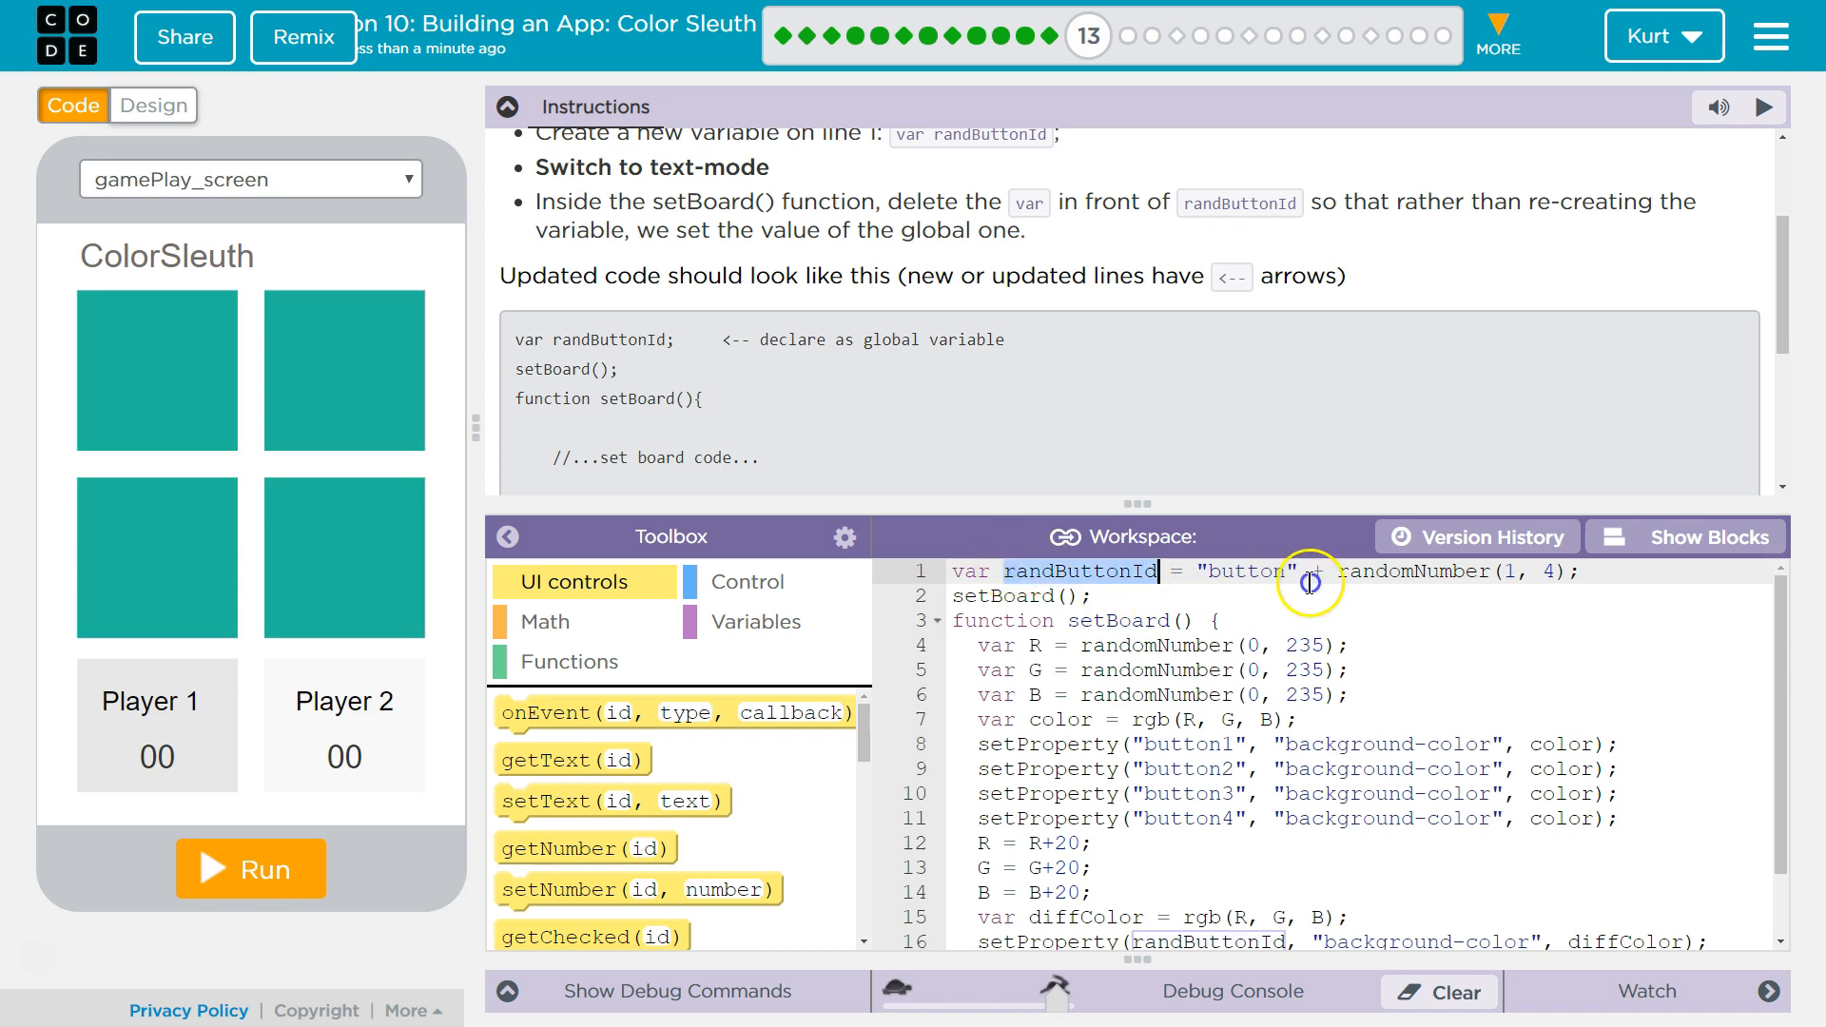
- Cut the random-number assignment so line 1 reads var randButtonId;
right_click(1560, 572)
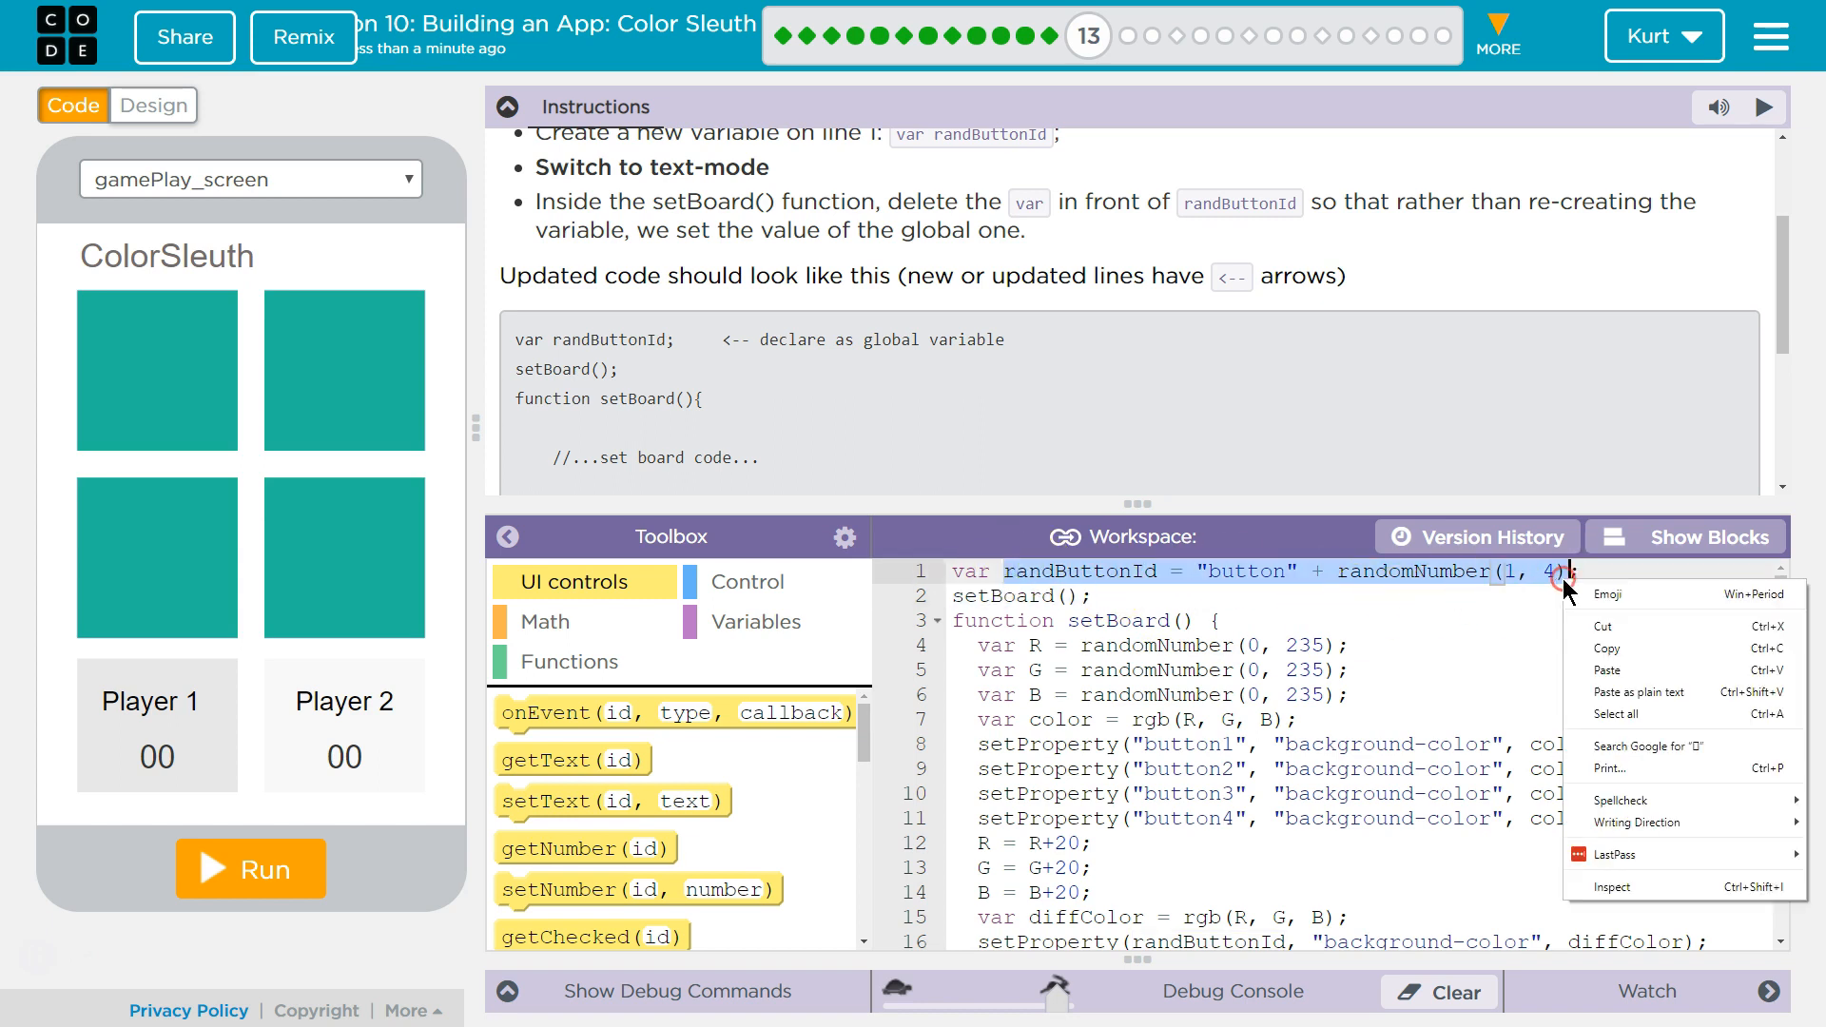
click(1221, 571)
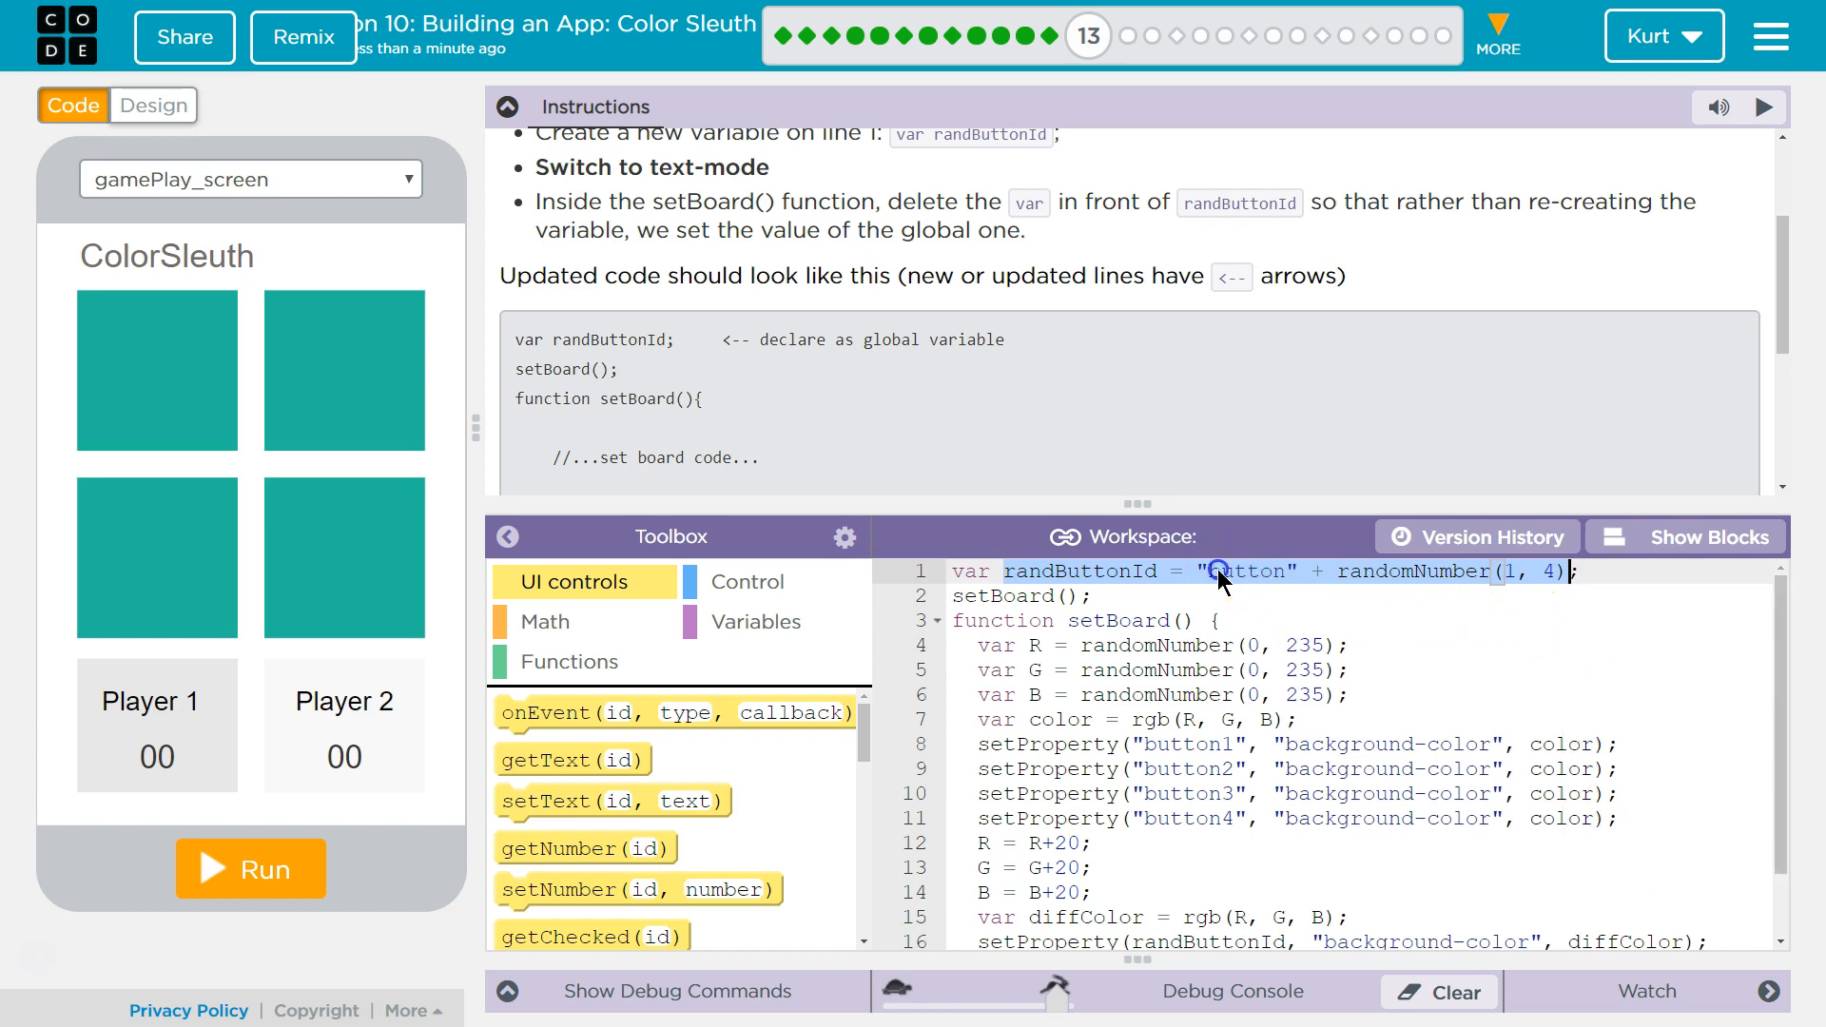
click(1025, 595)
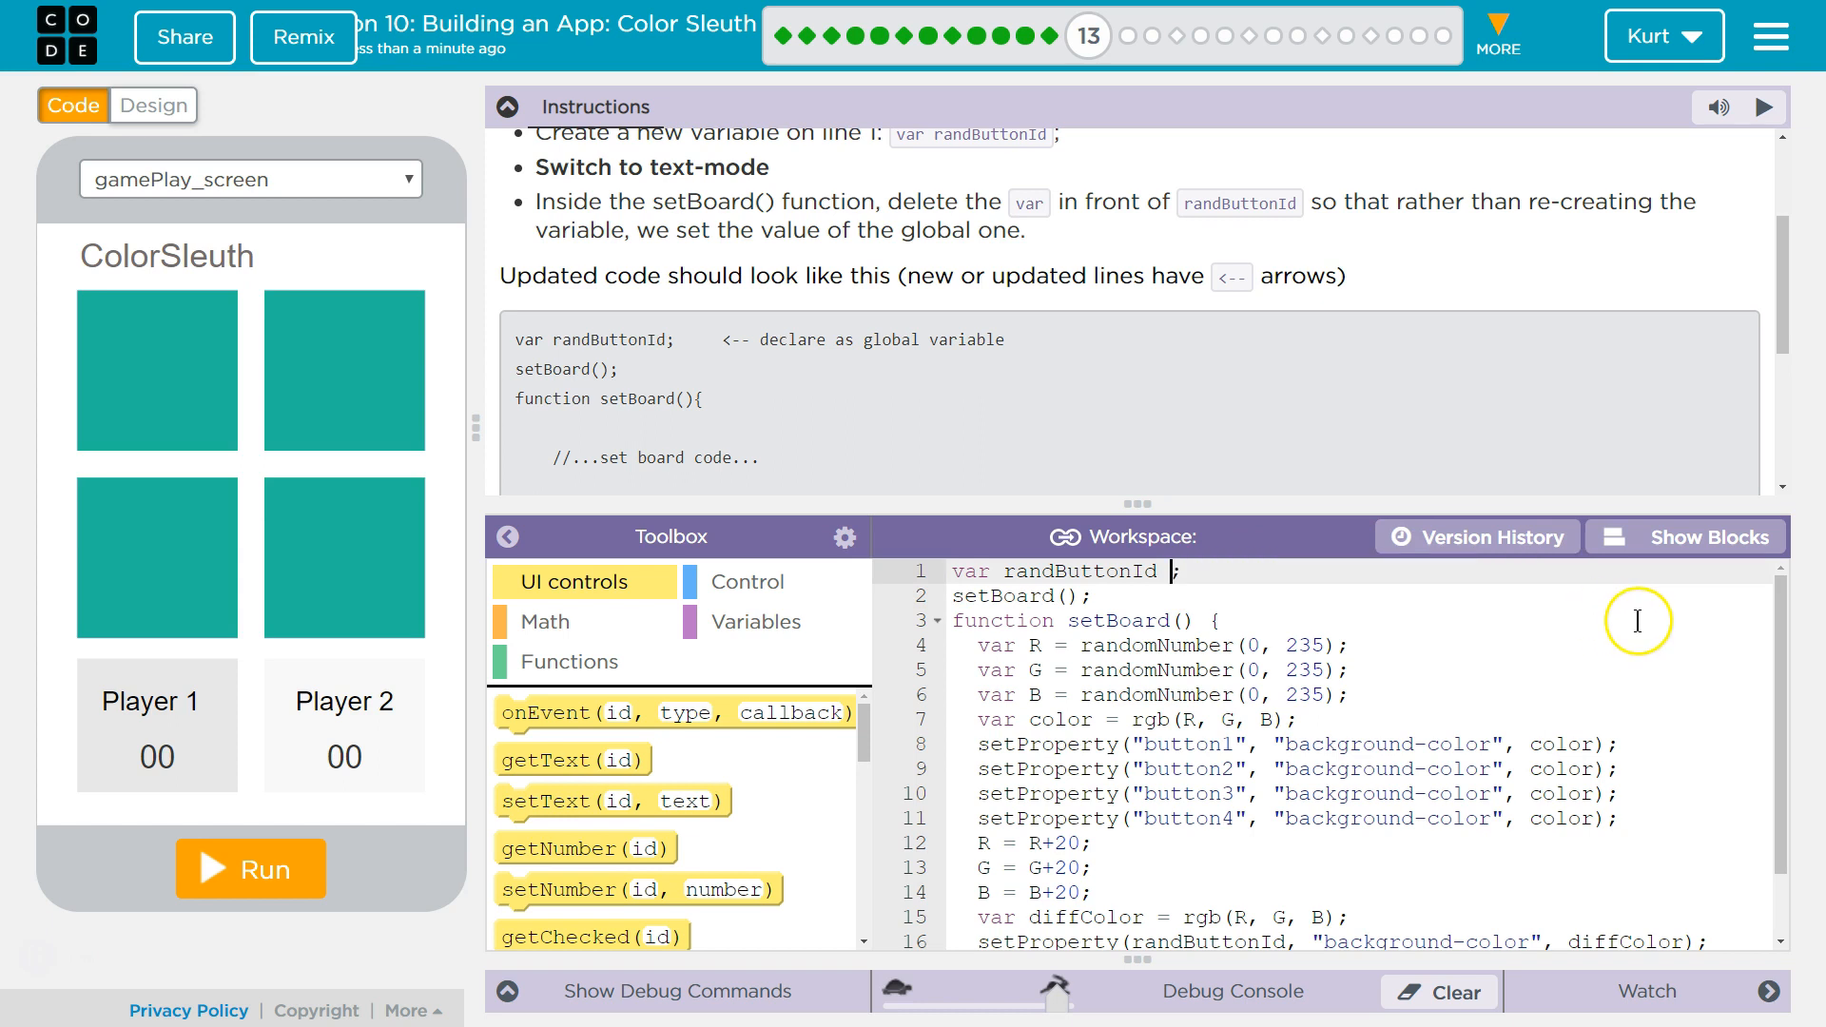
mouse_move(1293, 710)
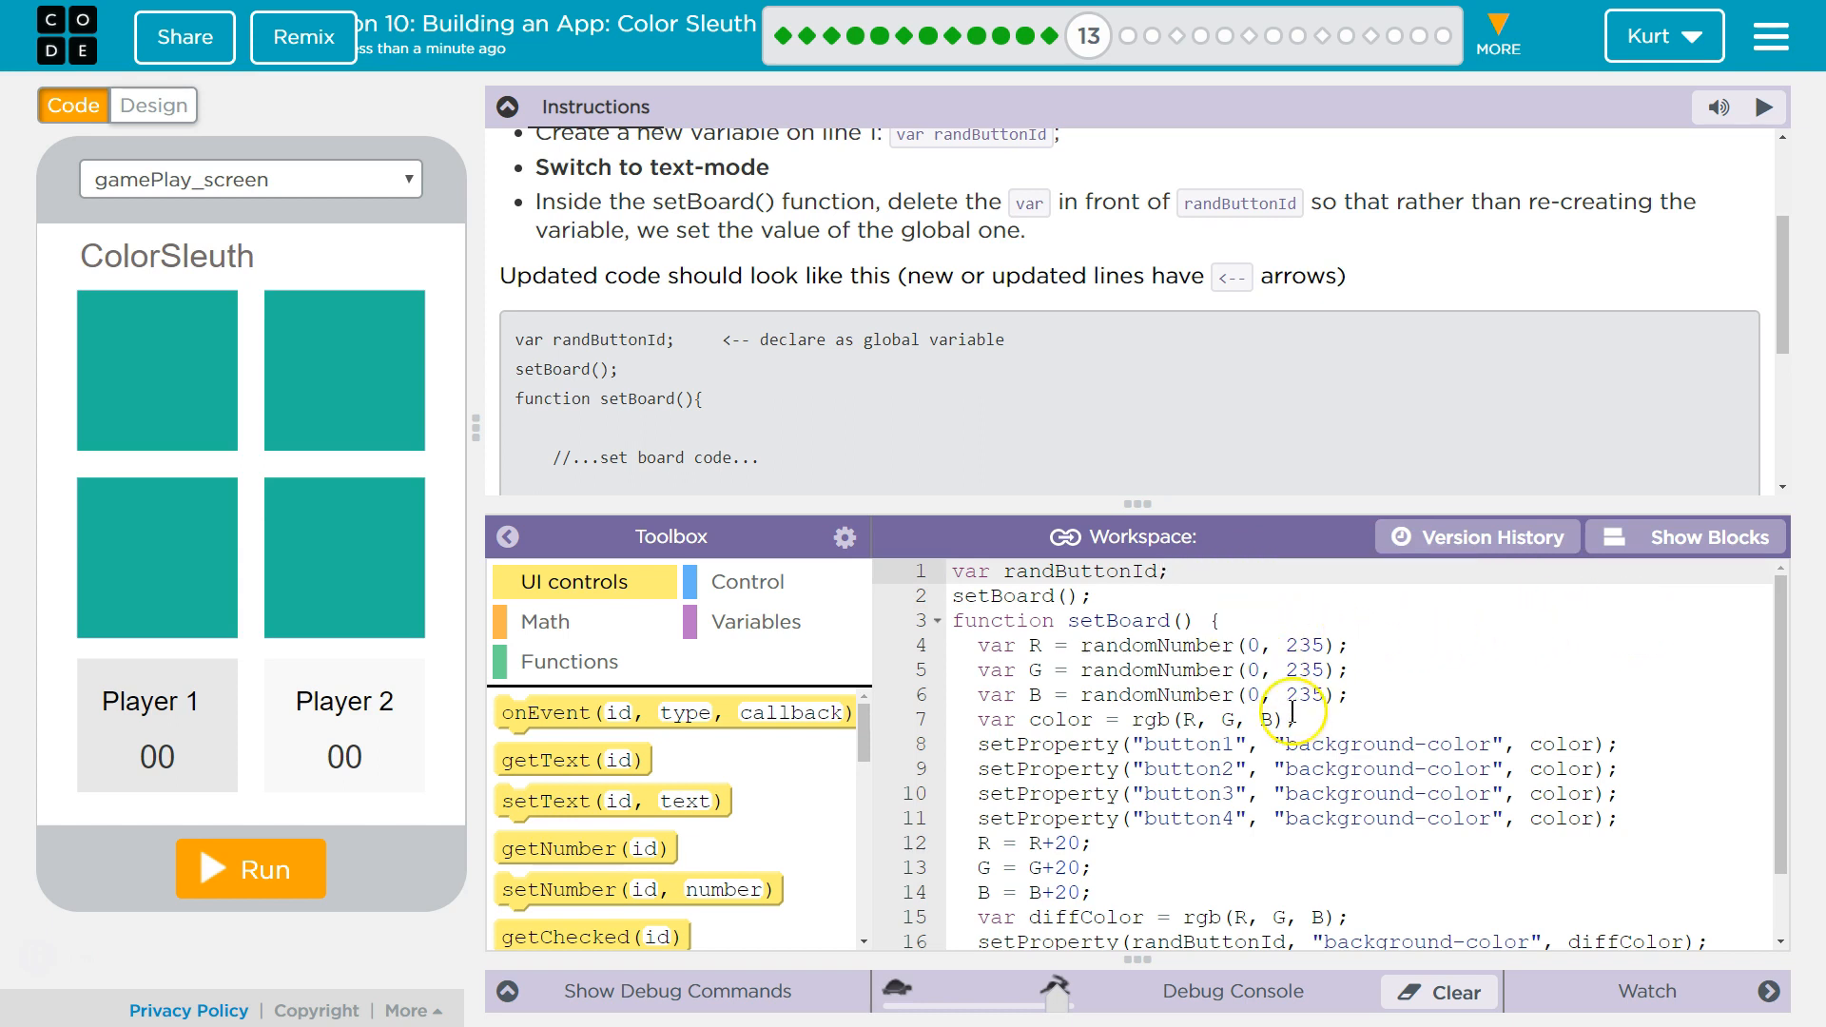
- Add randButtonId = "button" + randomNumber(1, 4); on line 16 inside setBoard, without var
scroll(down, 3)
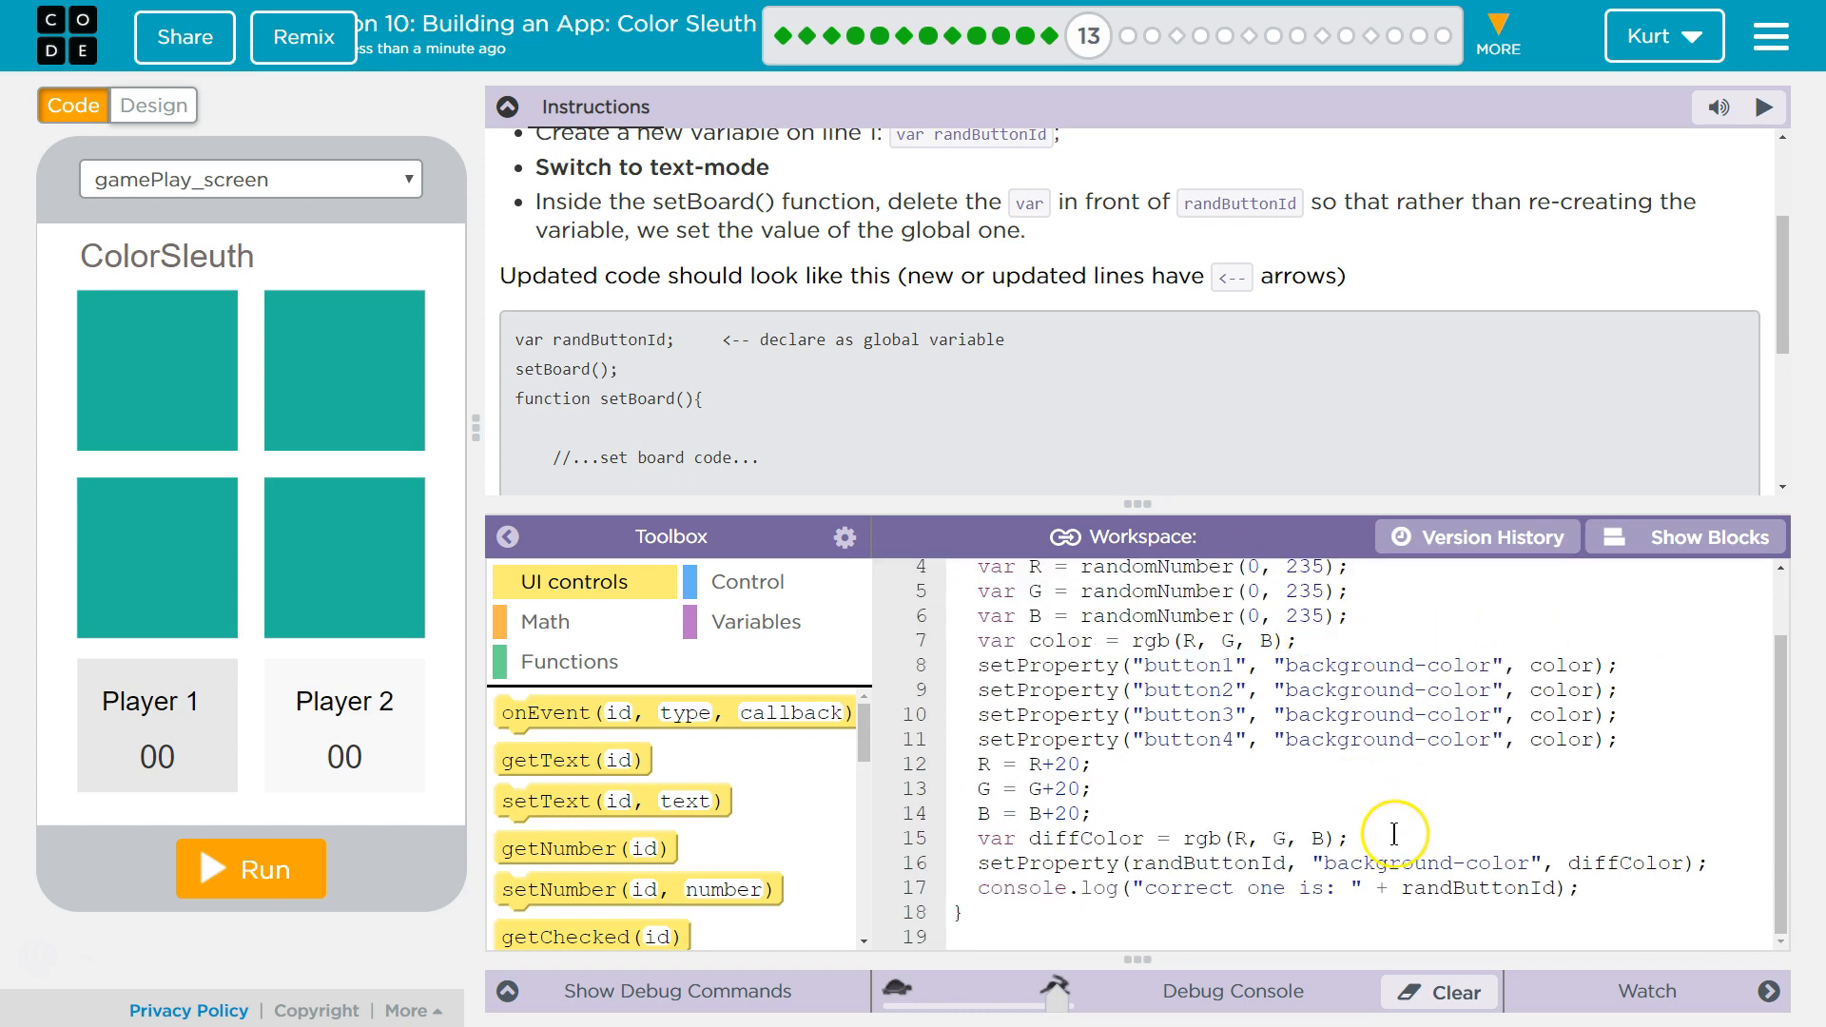
mouse_move(1419, 842)
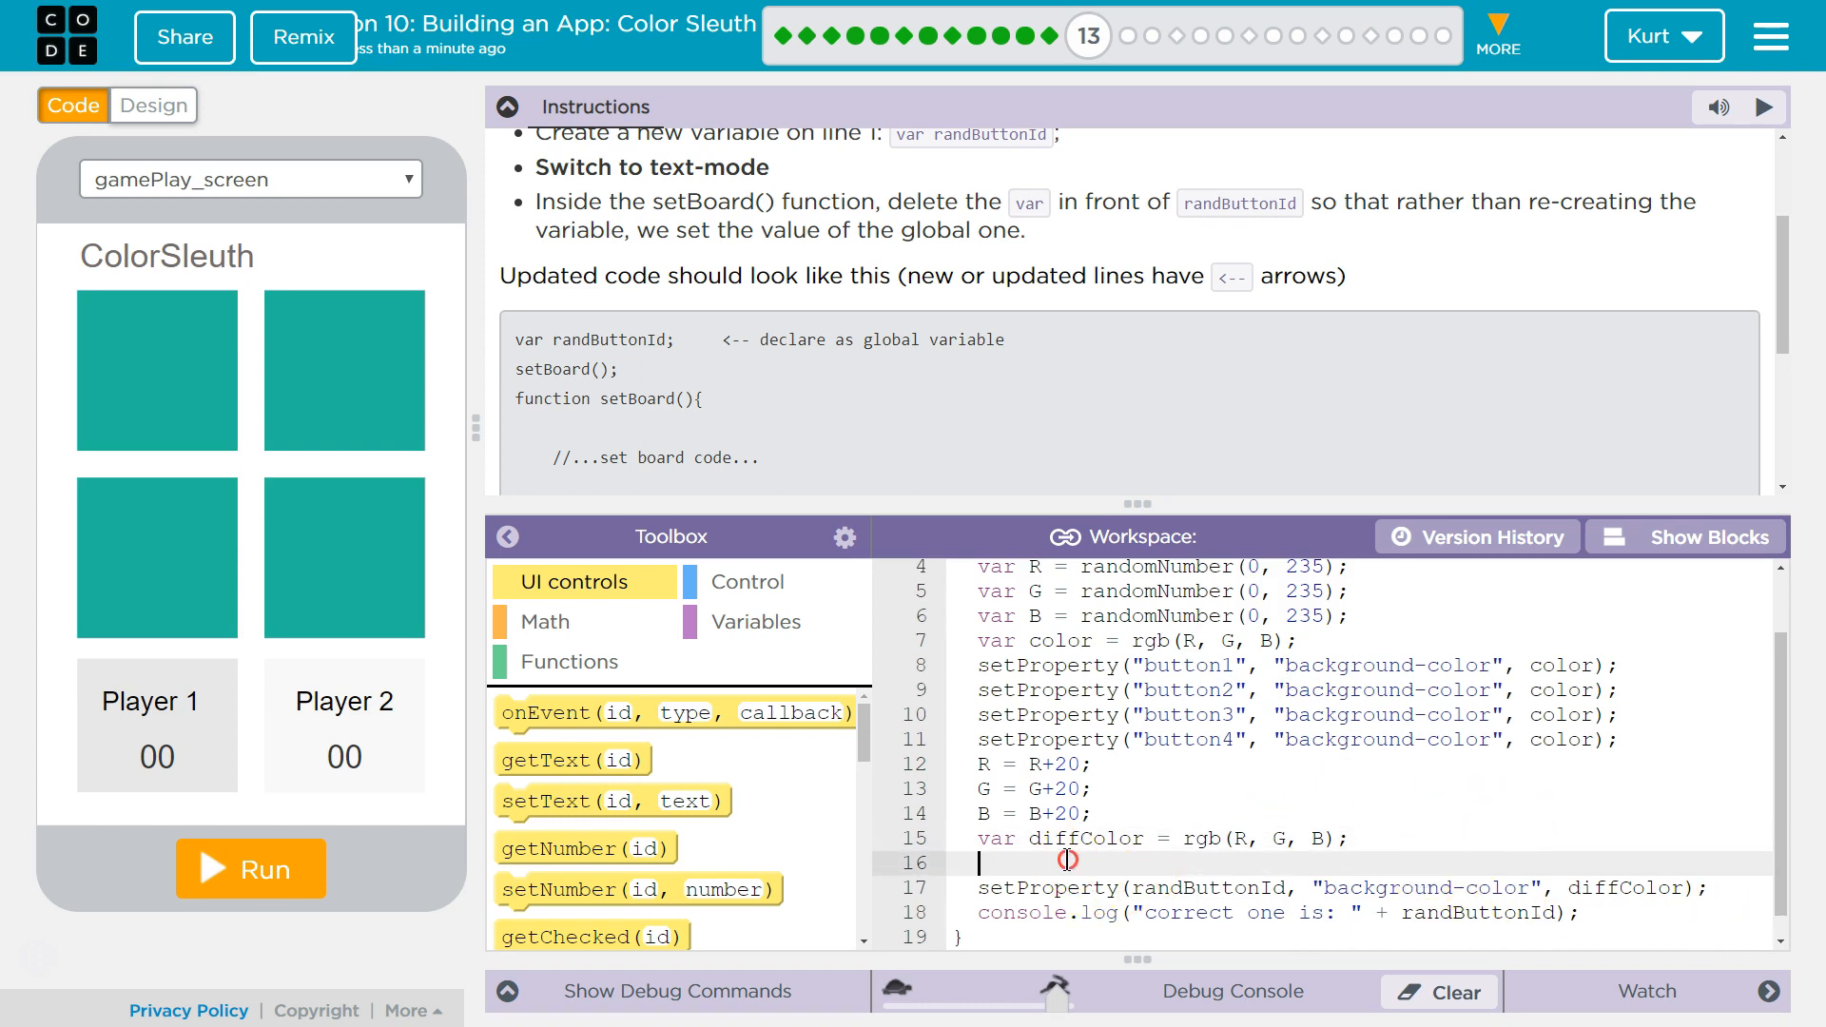
text(randButtonId = "button" + randomNumber(1, 4))
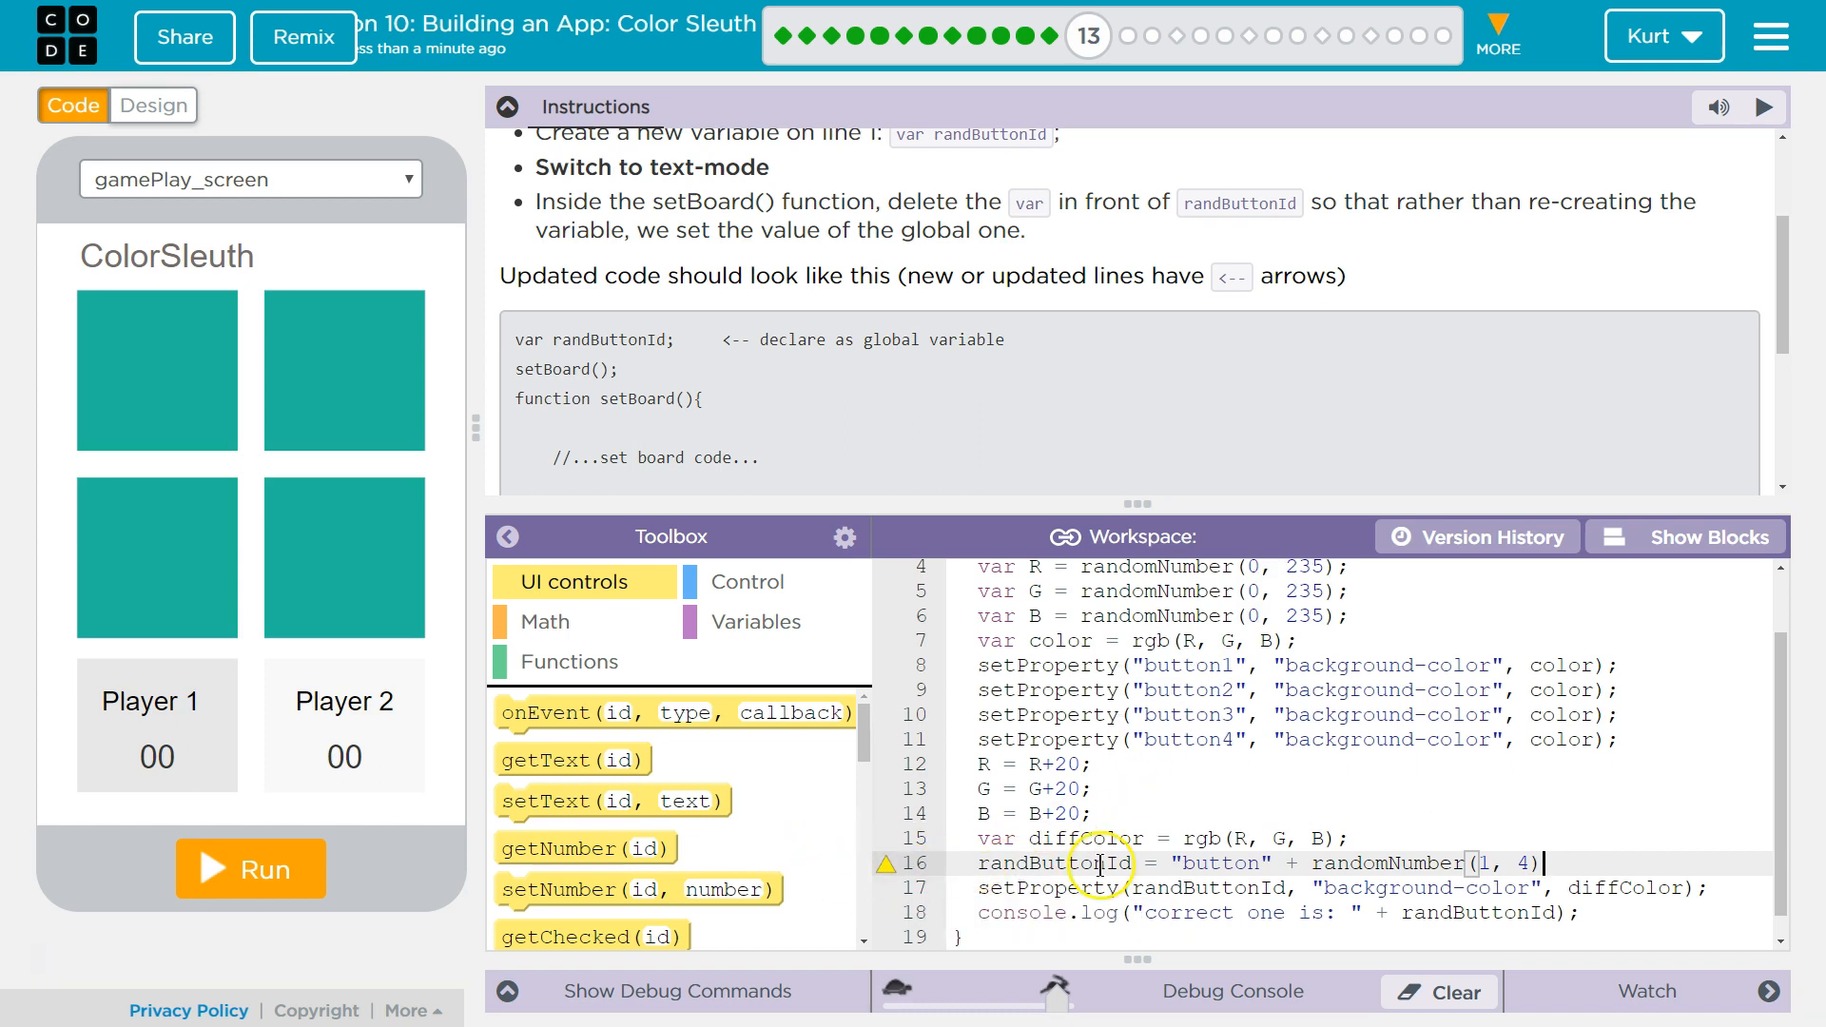
mouse_move(881, 864)
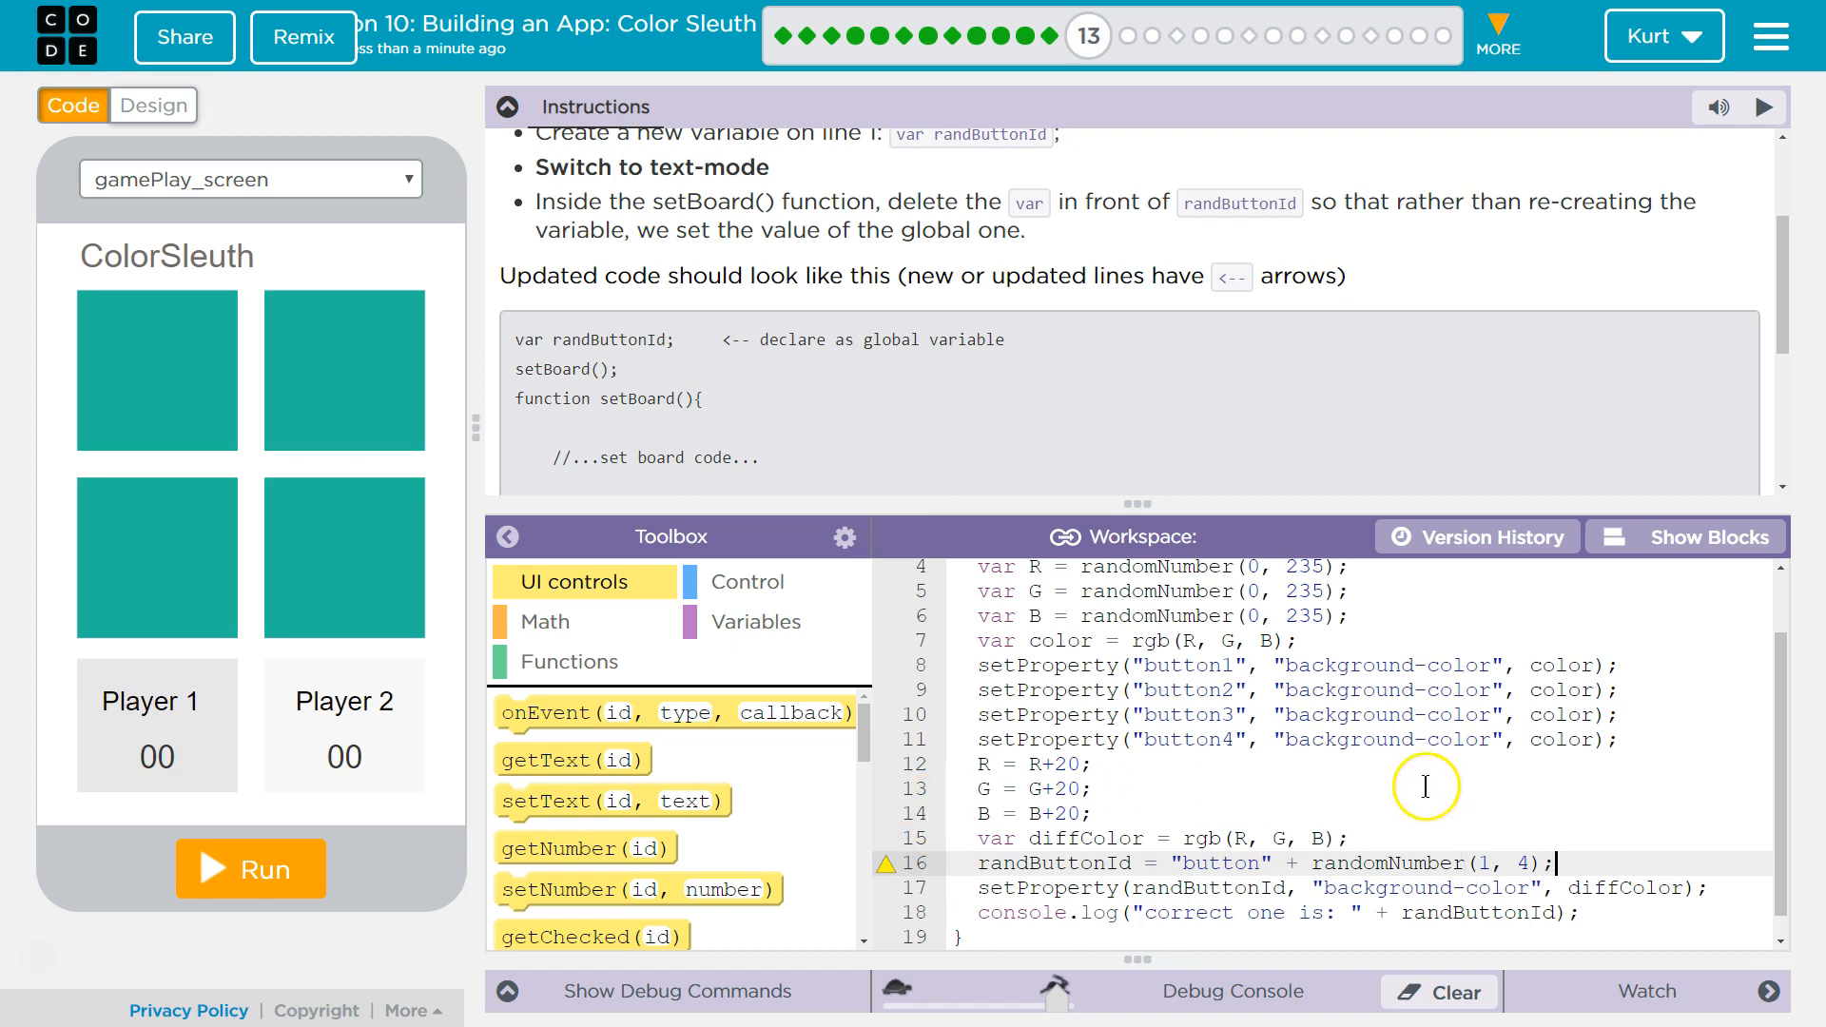
scroll(up, 3)
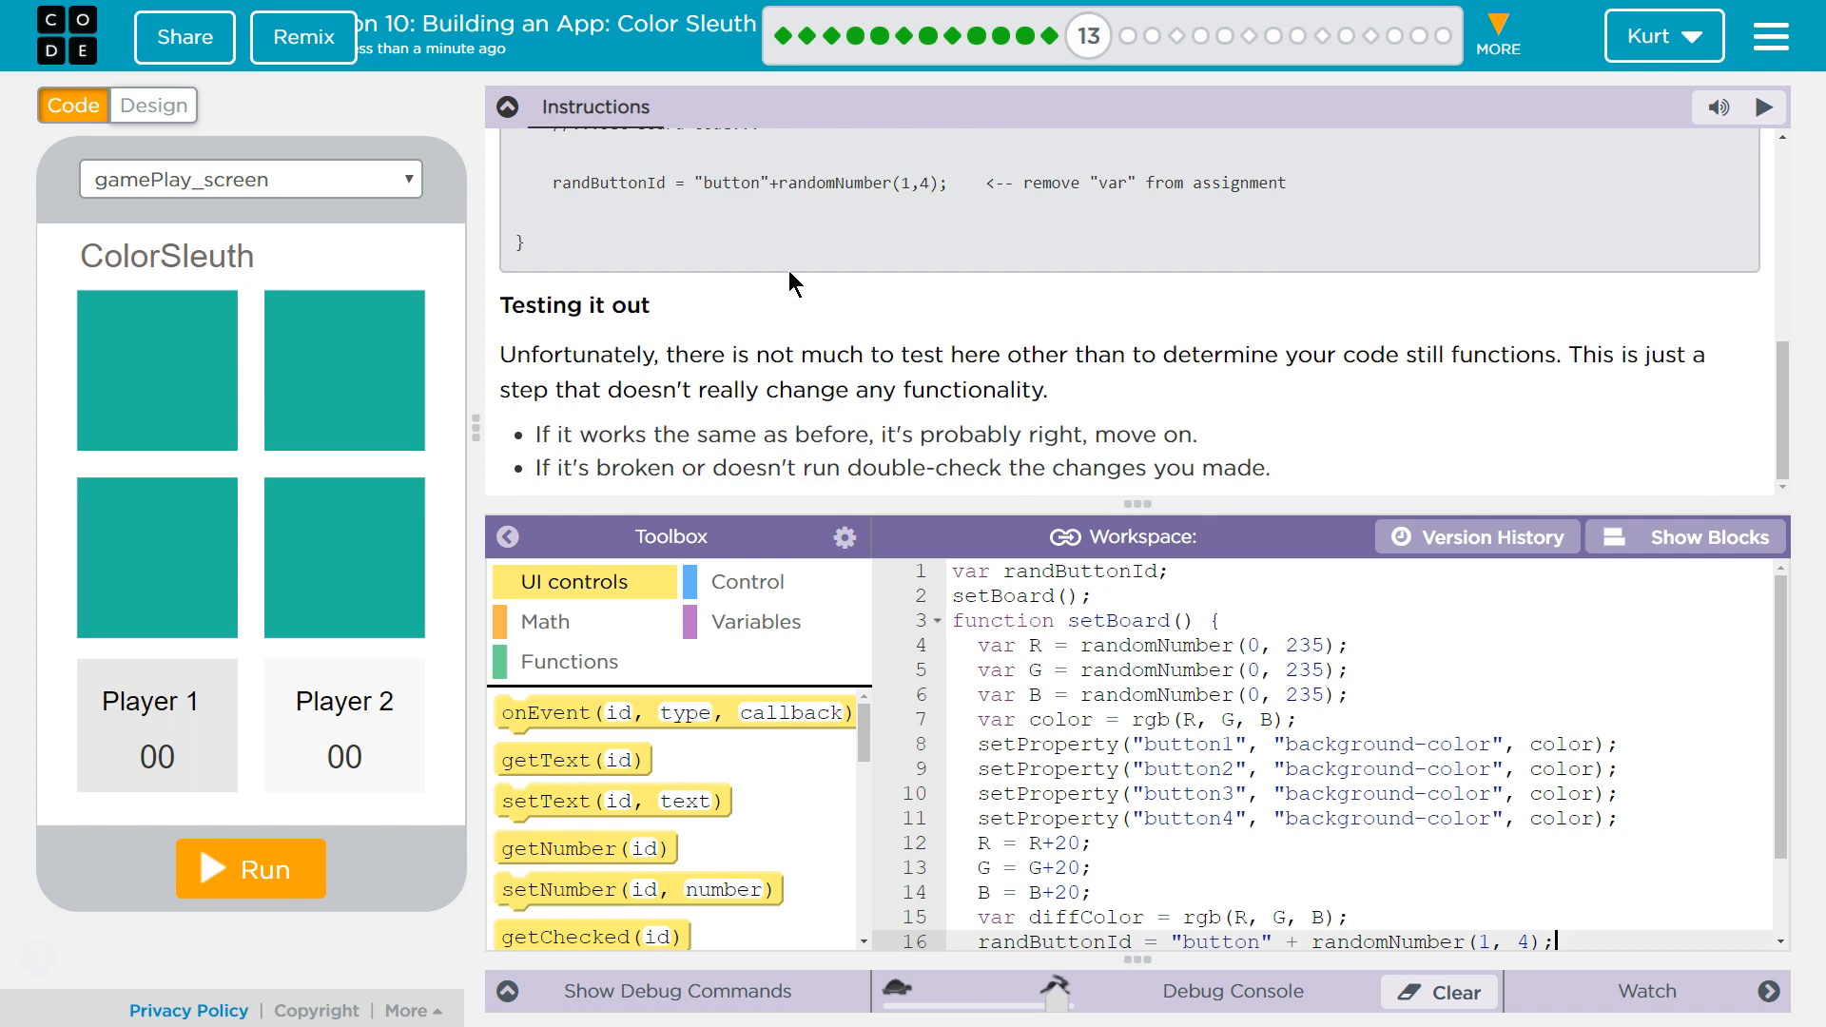
- Run and reset ColorSleuth, confirming the console logs "correct one is: button1"
click(250, 867)
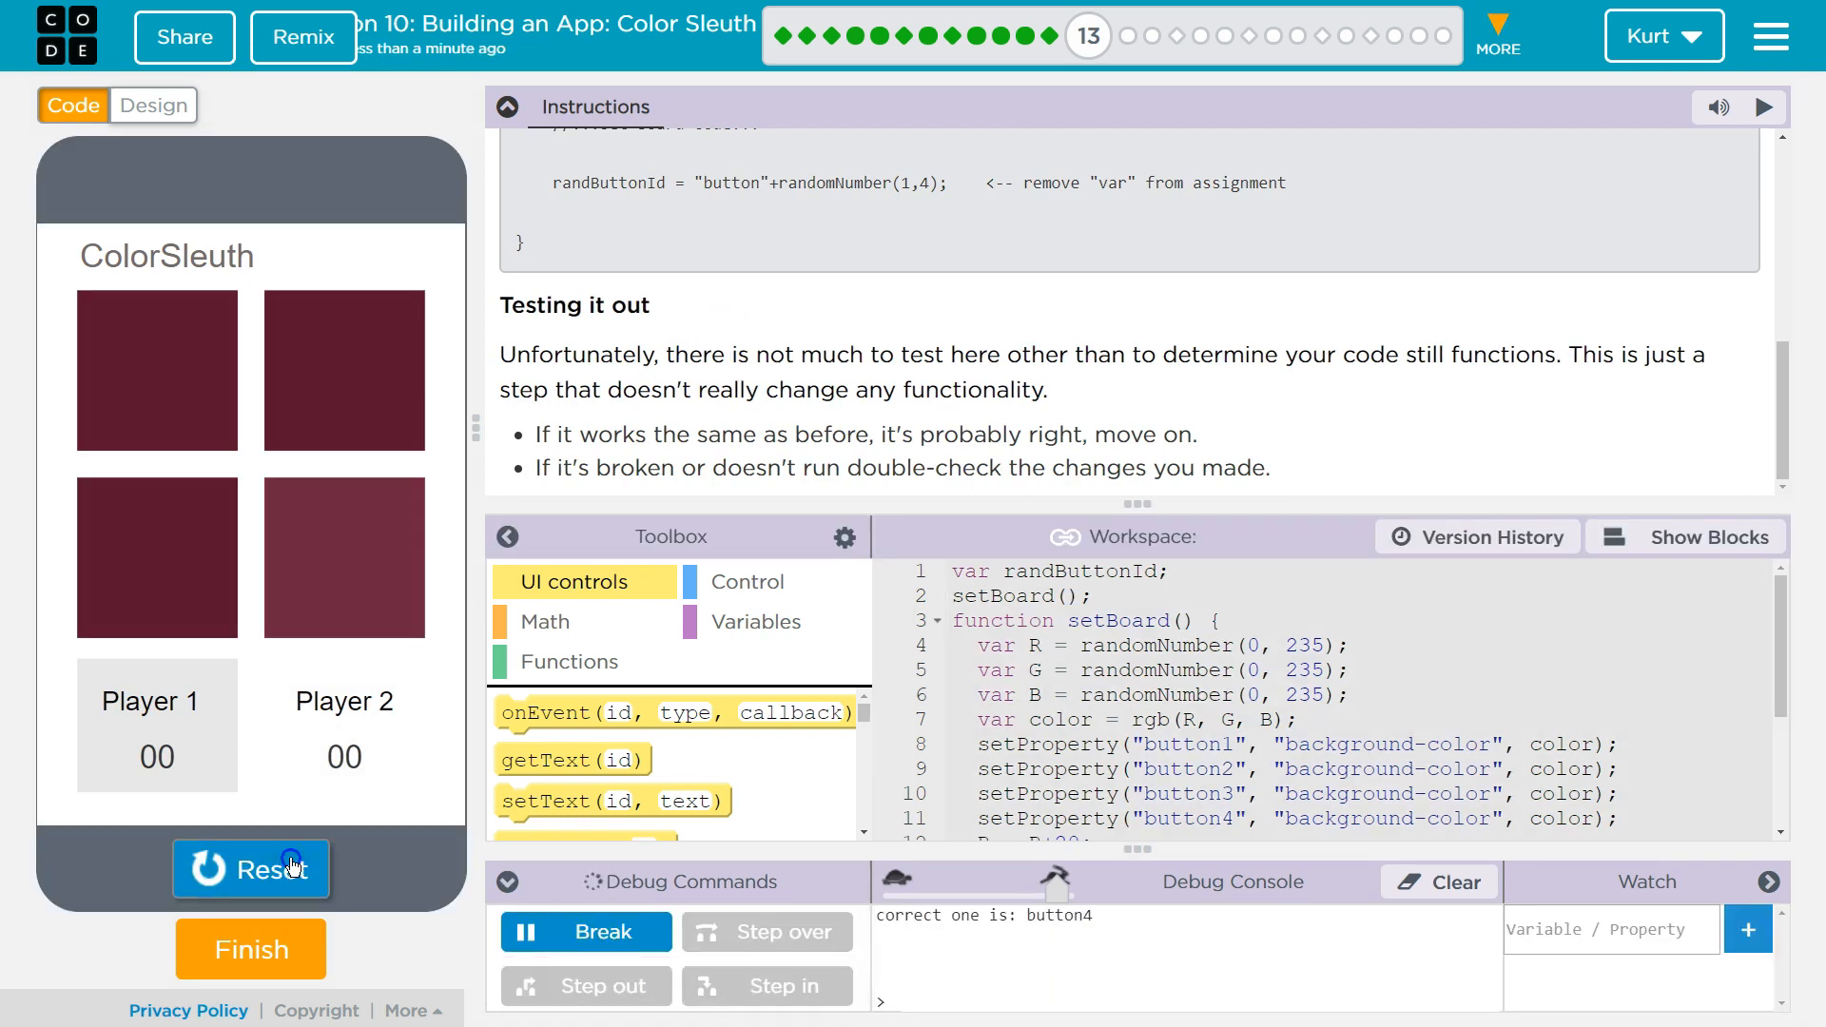
click(249, 870)
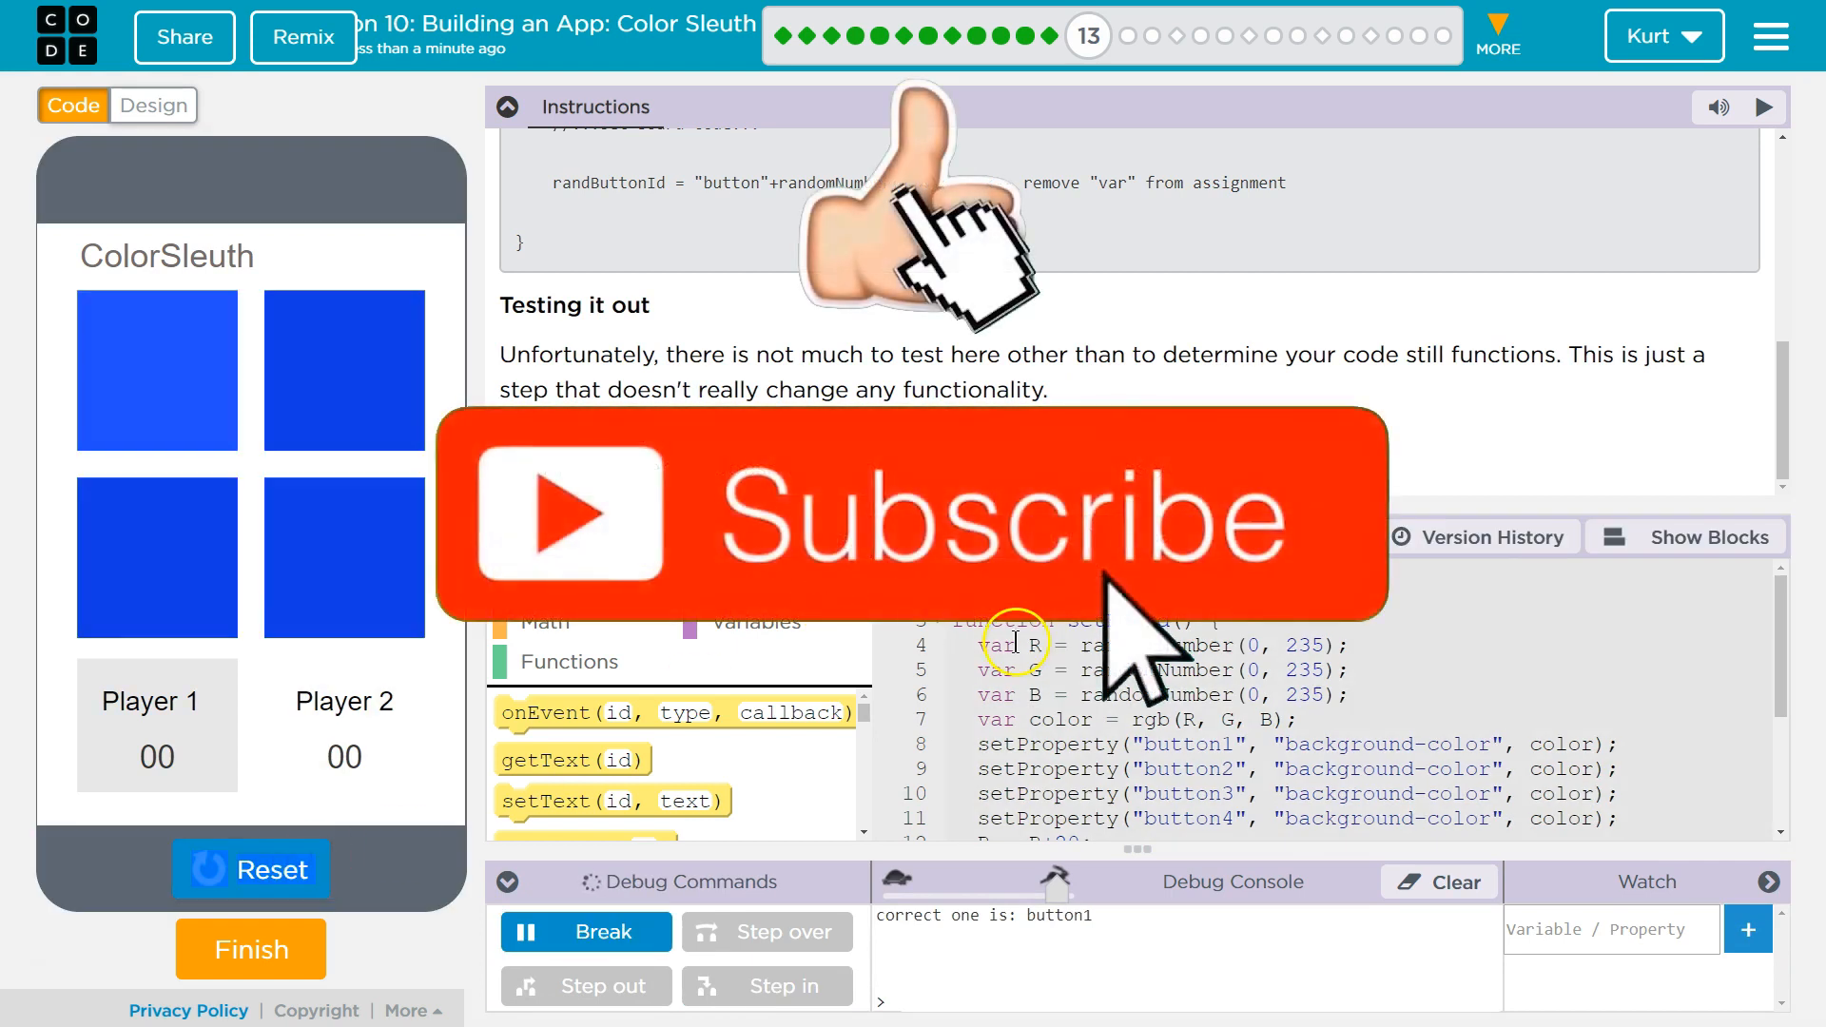
scroll(down, 3)
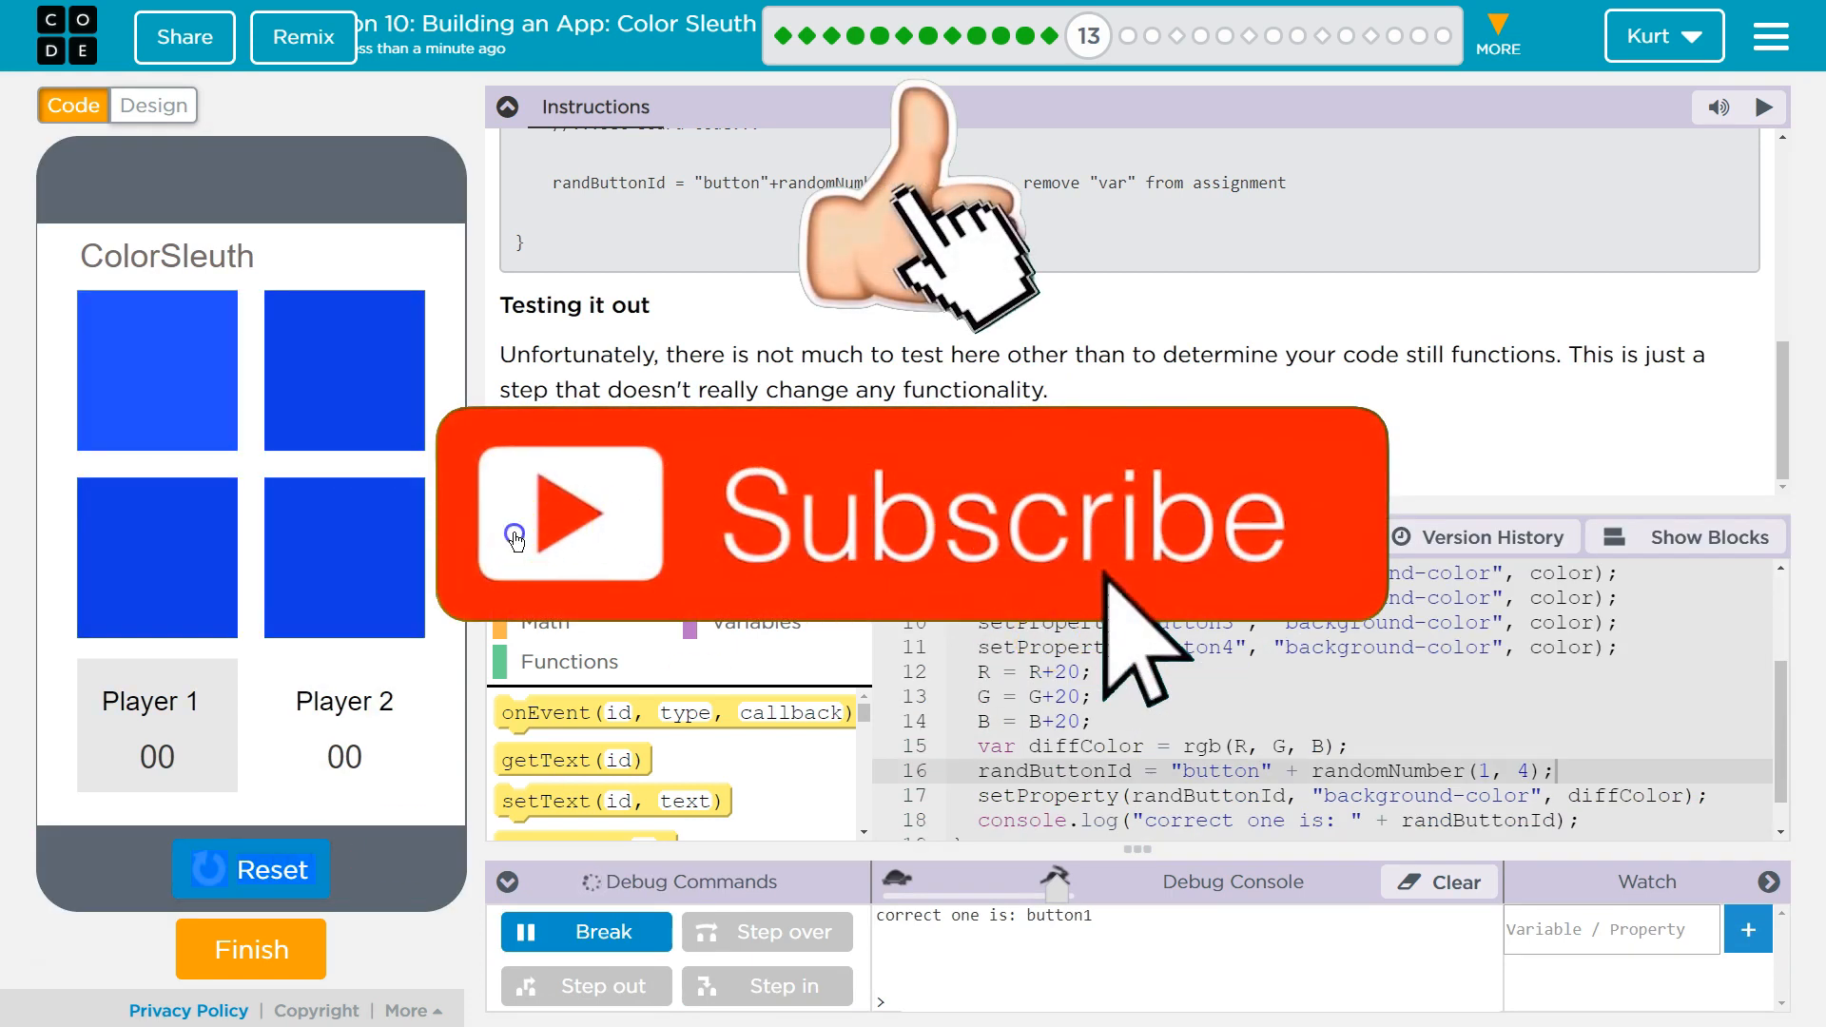